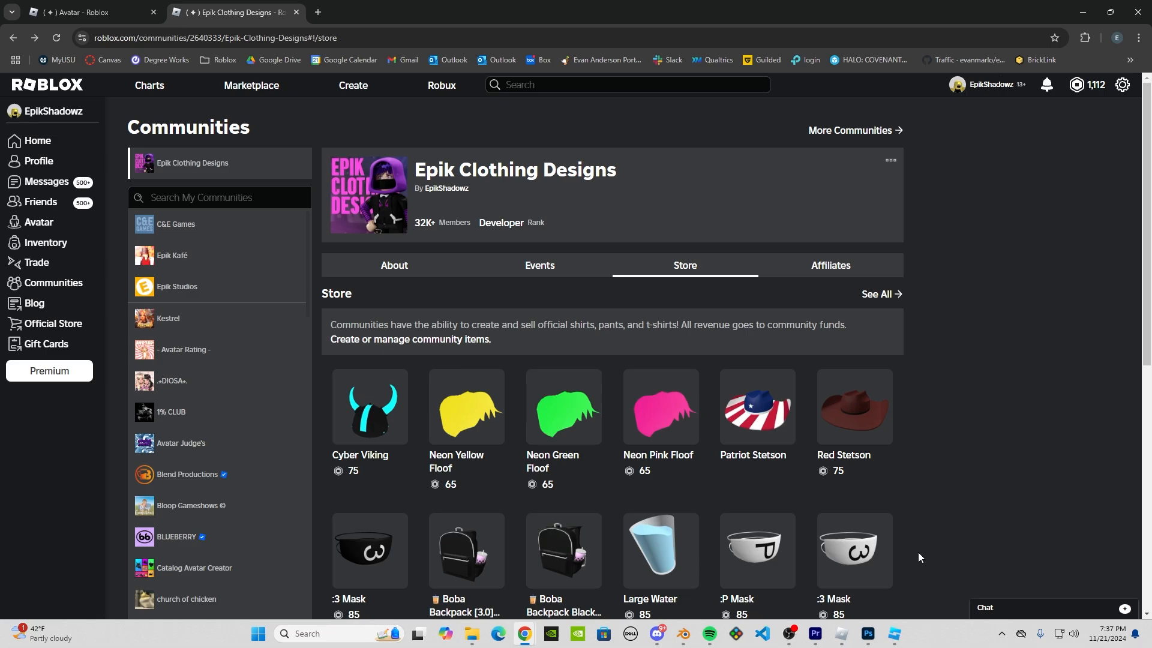
{"action": "mouse_move", "coordinate": [609, 391]}
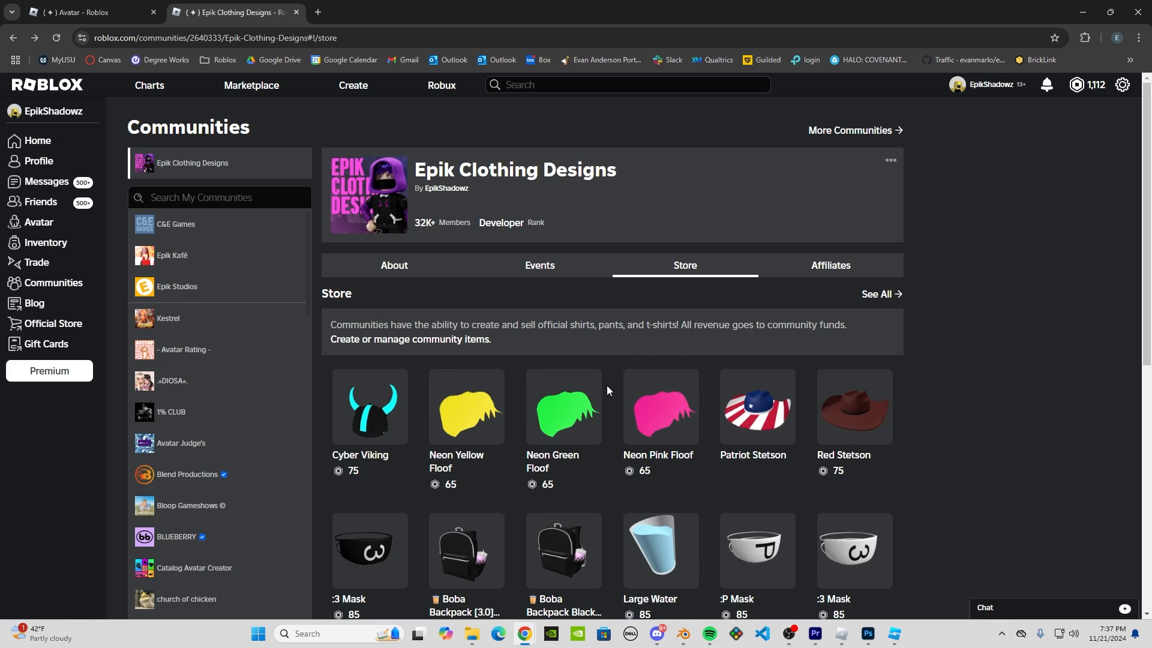
{"action": "mouse_move", "coordinate": [497, 364]}
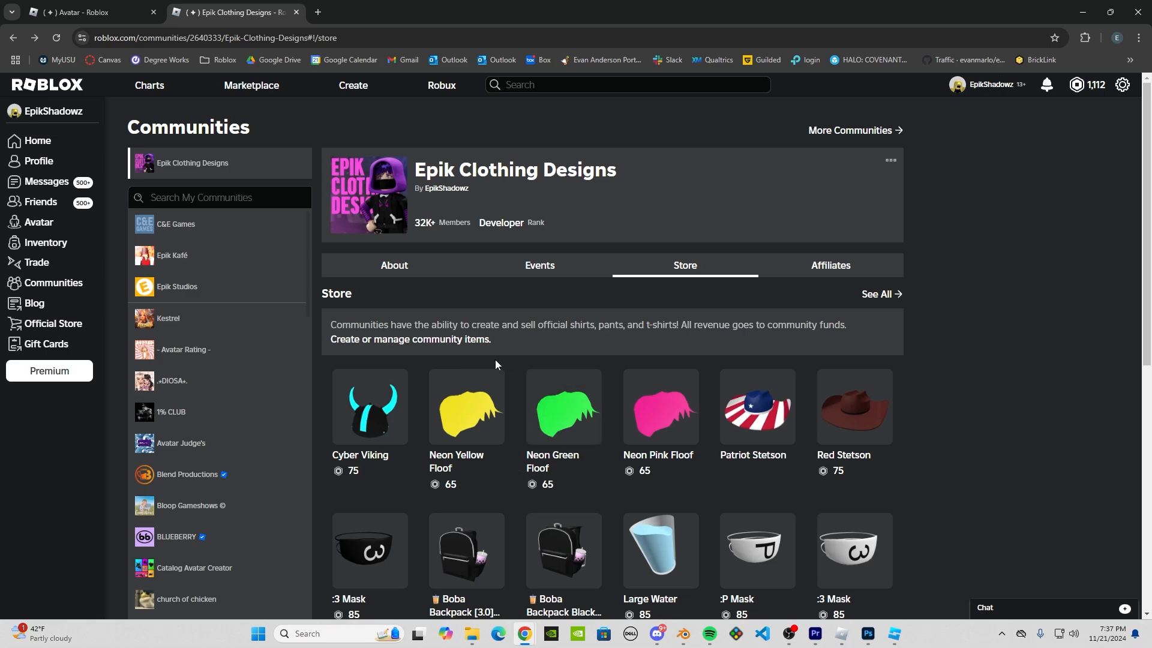
Step: Open the Neon Yellow Floof hair item from the community store
{"action": "left_click", "coordinate": [466, 406]}
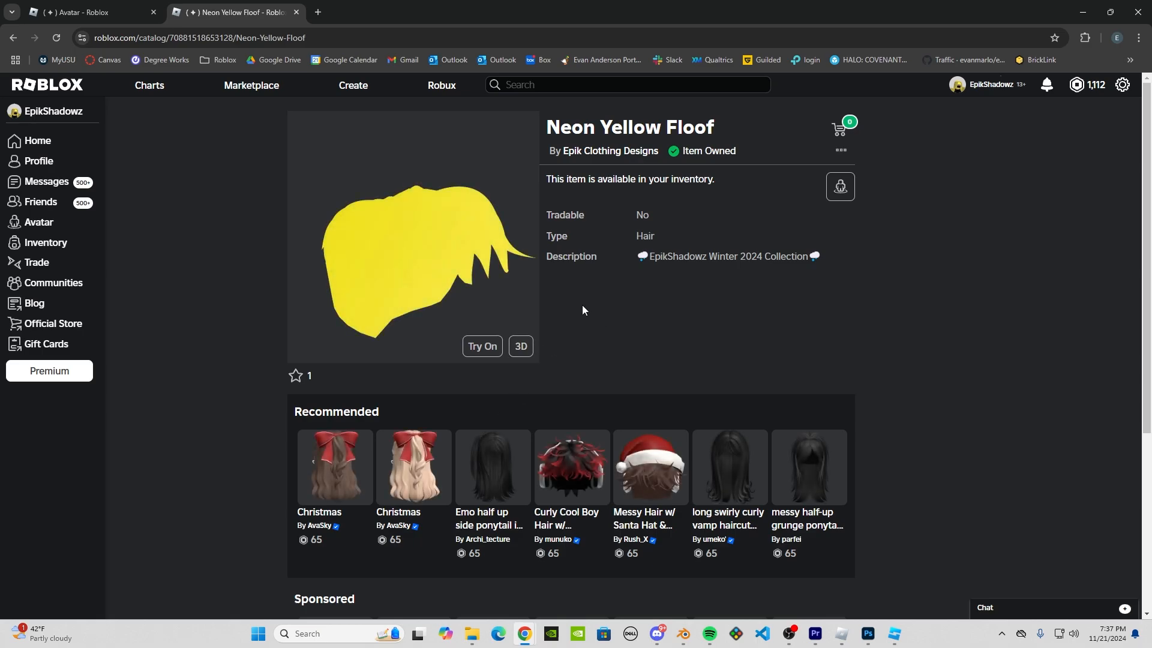
{"action": "mouse_move", "coordinate": [360, 139]}
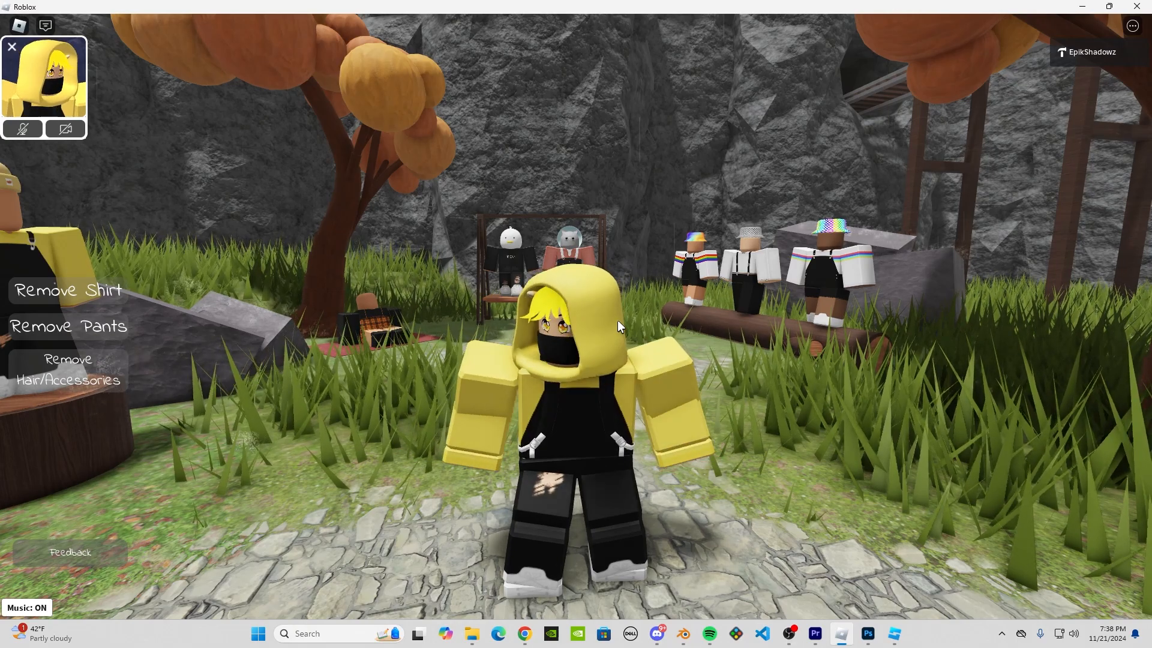
Step: Launch the experience to view the avatar wearing the Neon Yellow Floof hair
{"action": "left_click", "coordinate": [70, 370]}
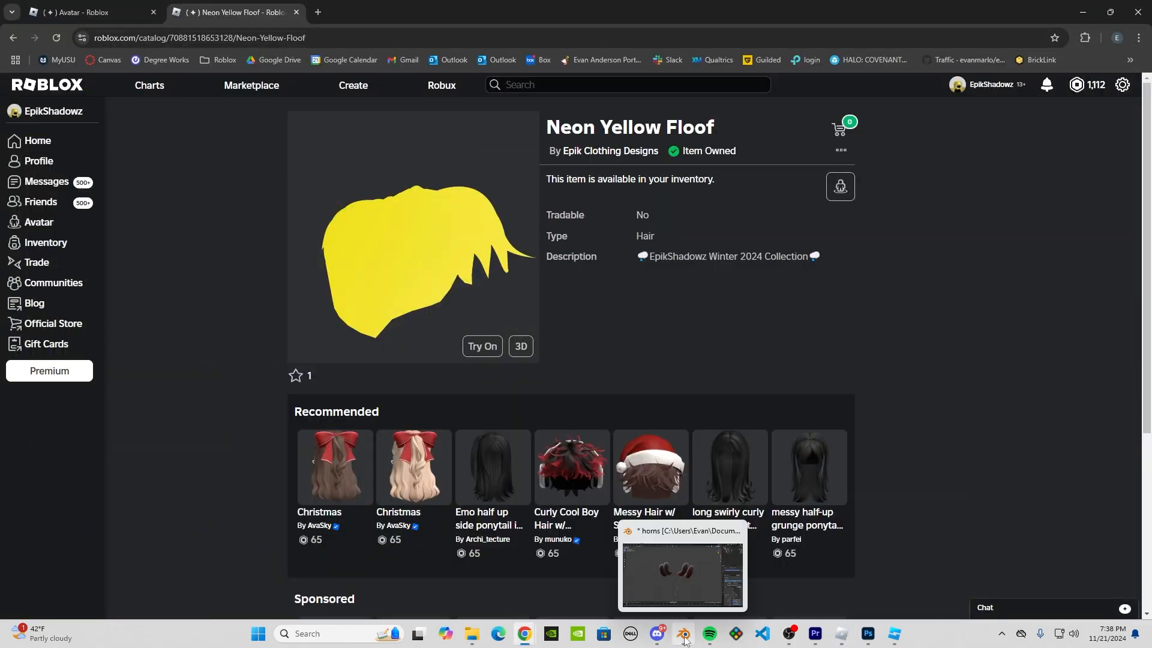
Step: Bring up the horns.blend project, then the hornstex.png texture in Photoshop
{"action": "left_click", "coordinate": [683, 633]}
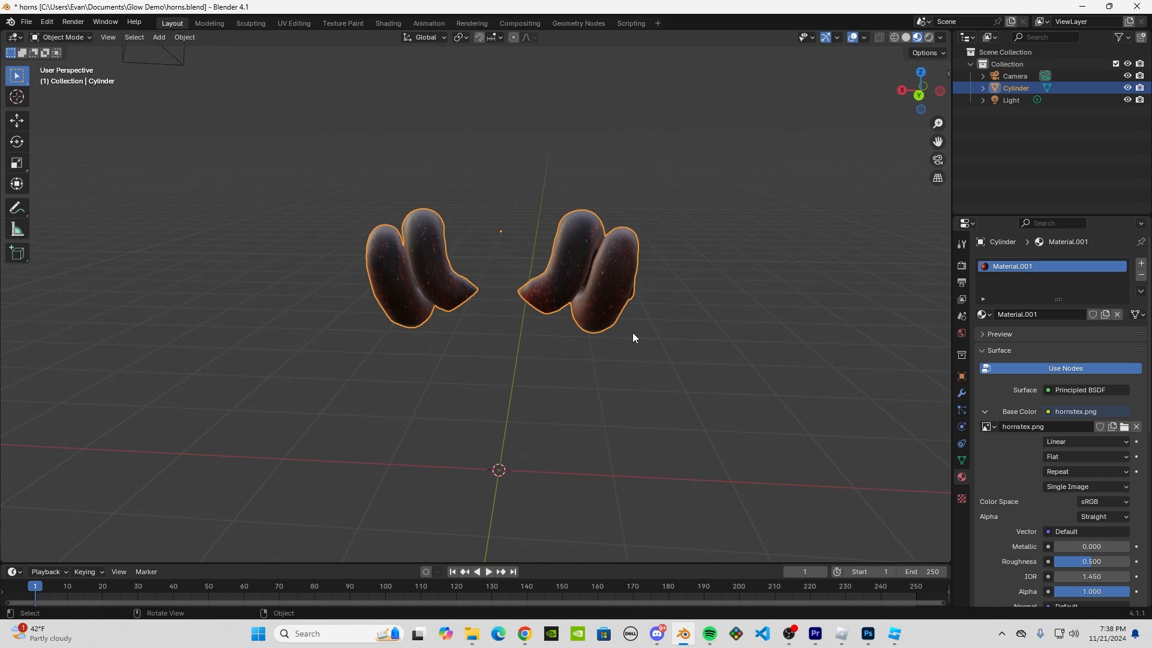
{"action": "mouse_move", "coordinate": [672, 331]}
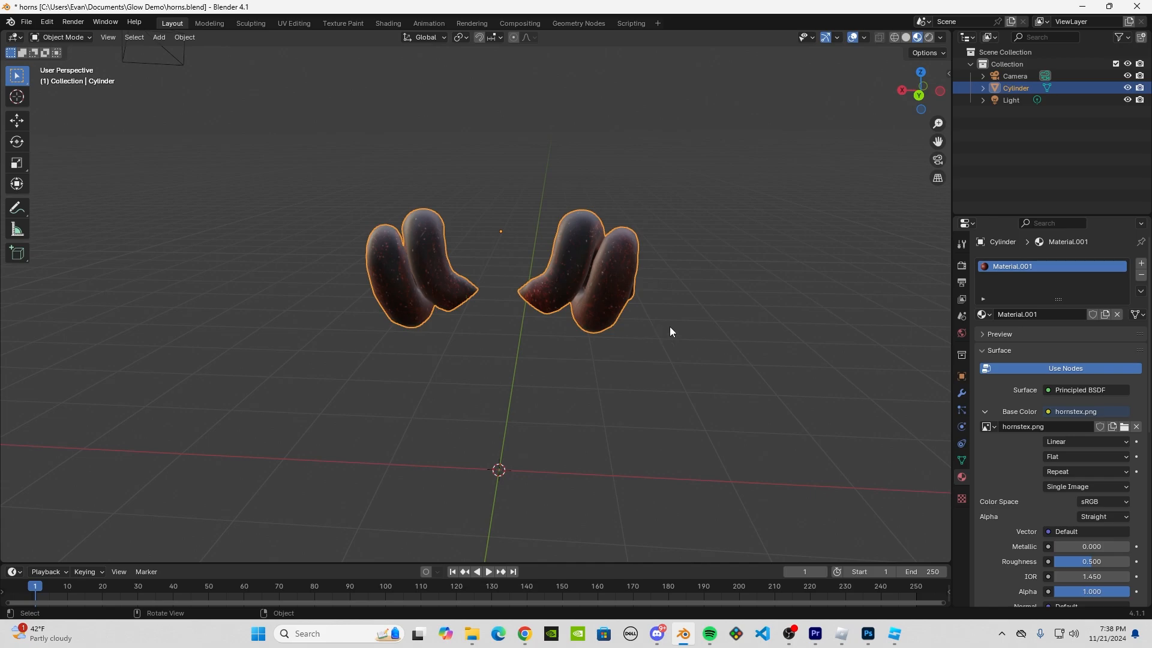
{"action": "mouse_move", "coordinate": [675, 322]}
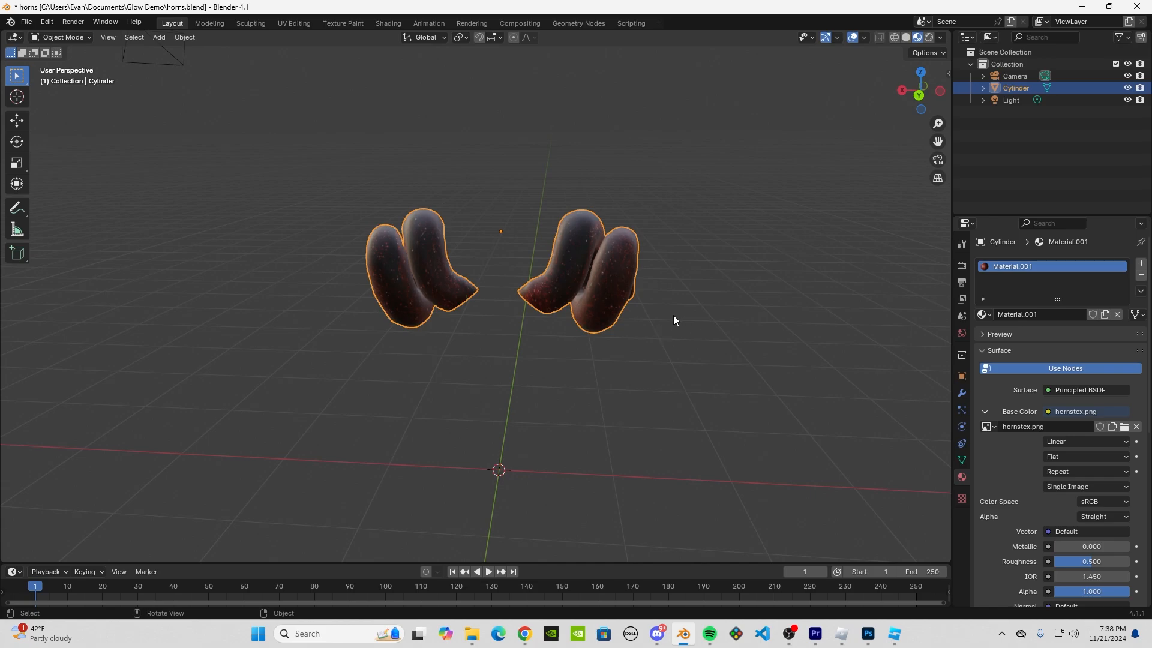
{"action": "left_click", "coordinate": [869, 634]}
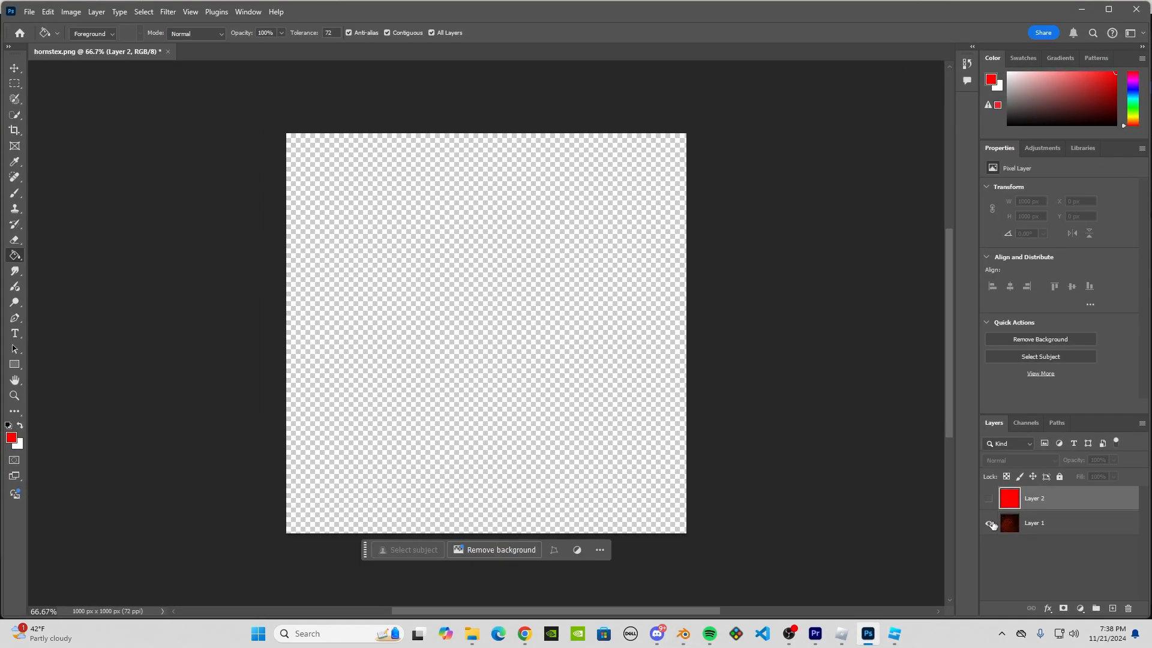
Step: Show the solid red layer and export the texture as a PNG into Glow Demo
{"action": "left_click", "coordinate": [989, 498]}
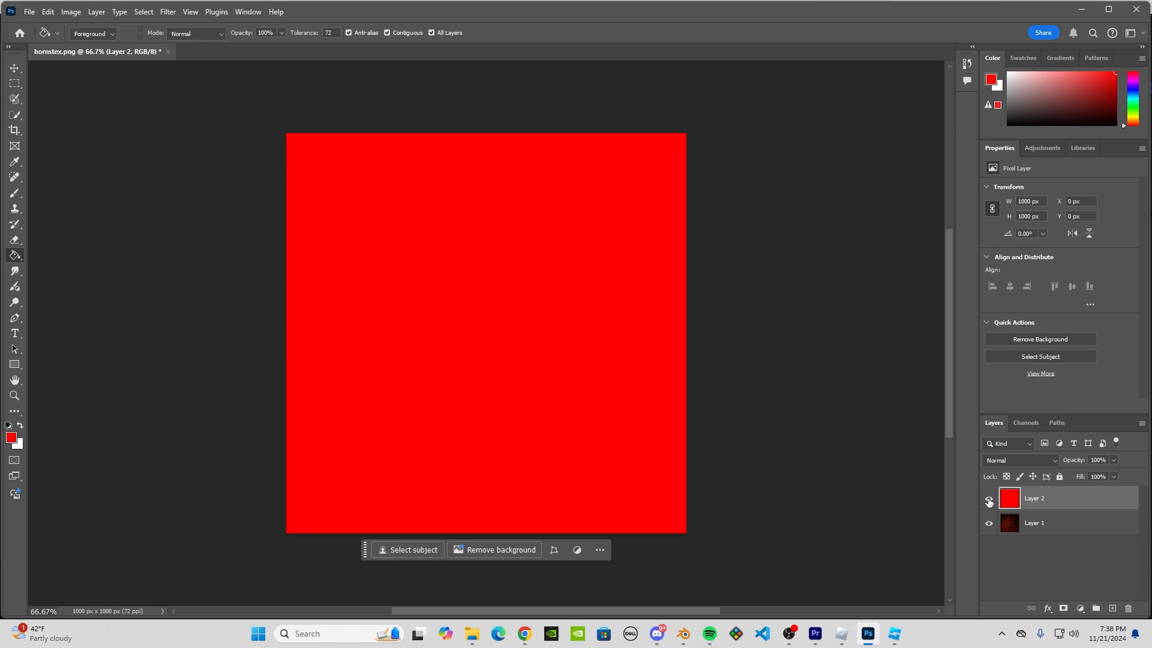
{"action": "mouse_move", "coordinate": [988, 501]}
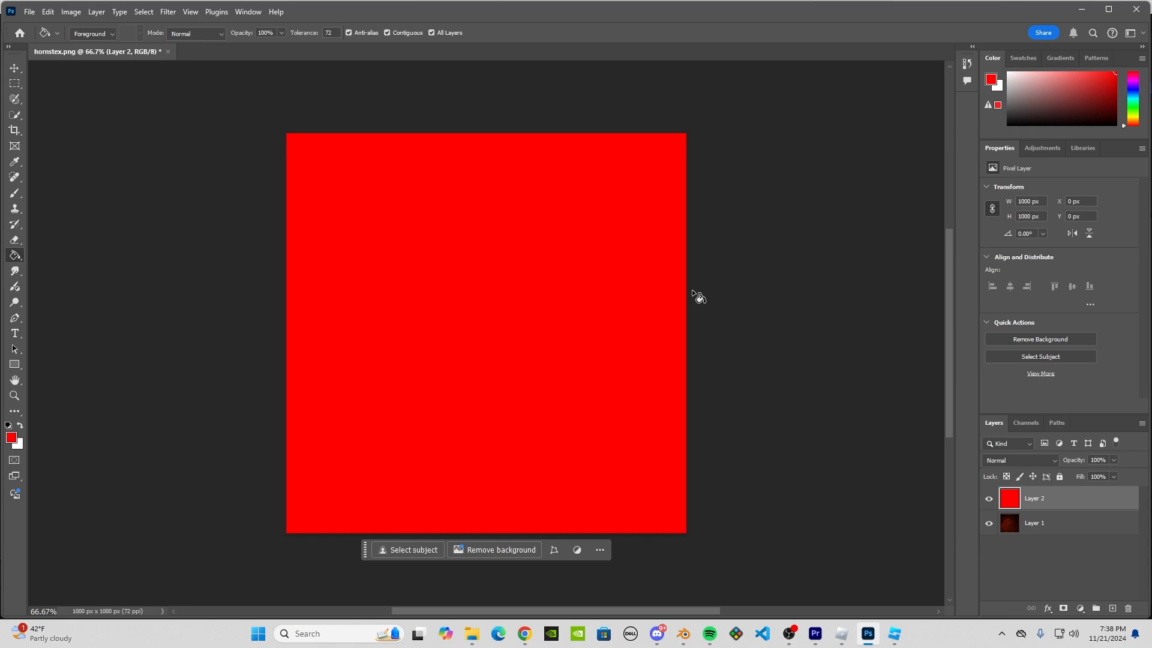
{"action": "mouse_move", "coordinate": [387, 444]}
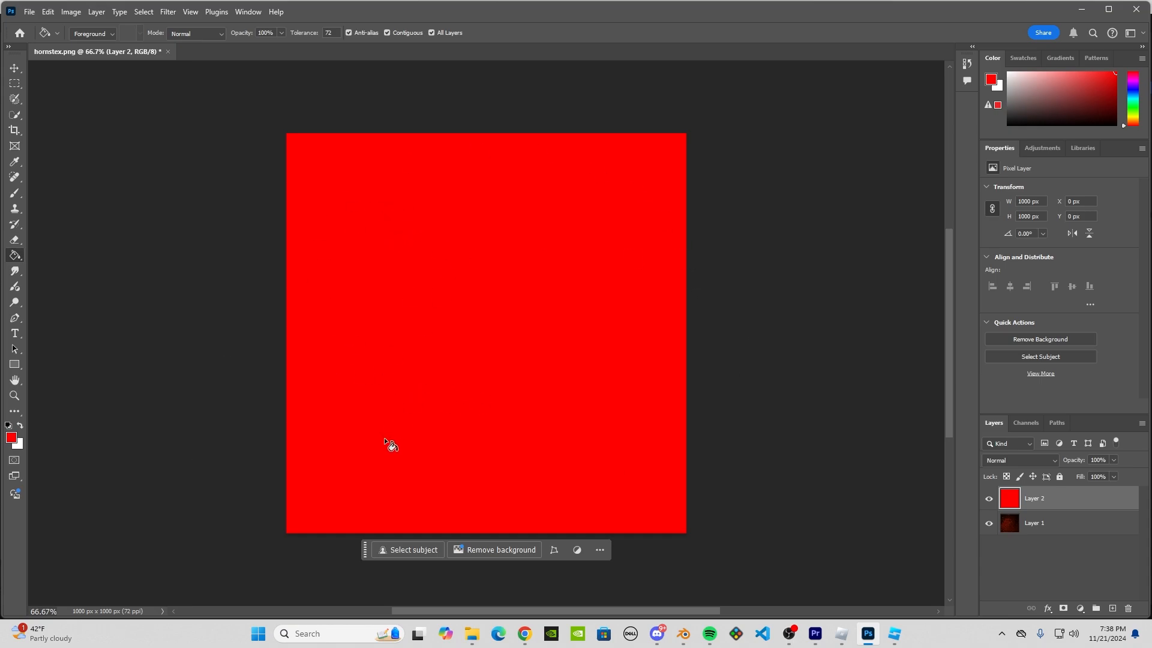
{"action": "left_click", "coordinate": [40, 9]}
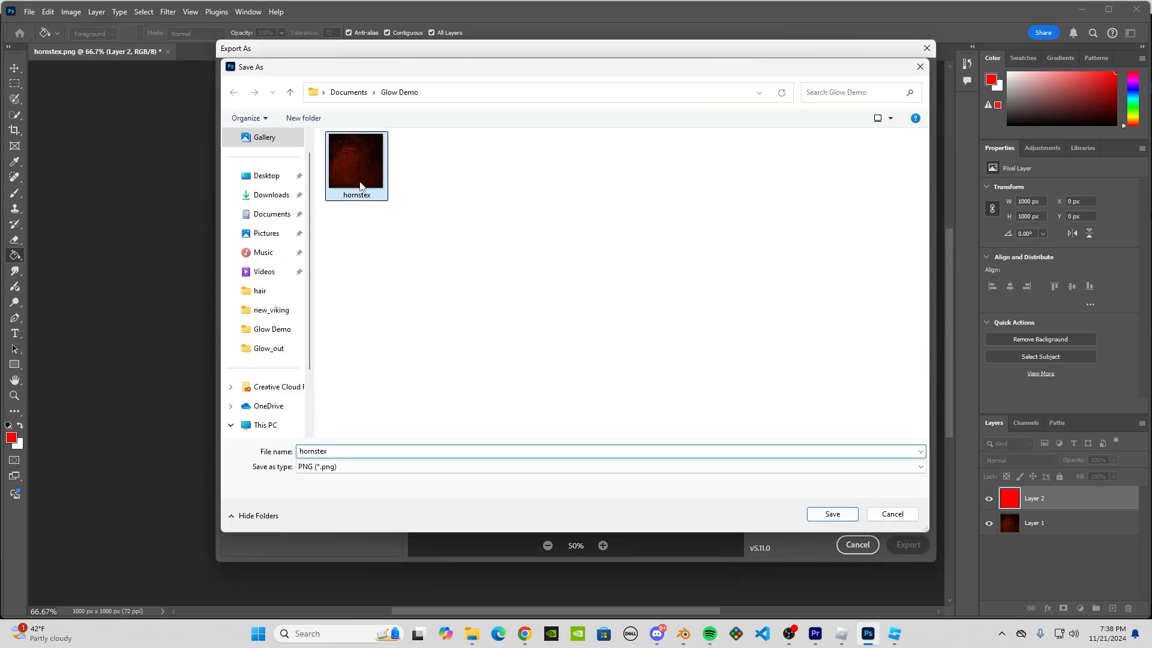
{"action": "left_click", "coordinate": [832, 514]}
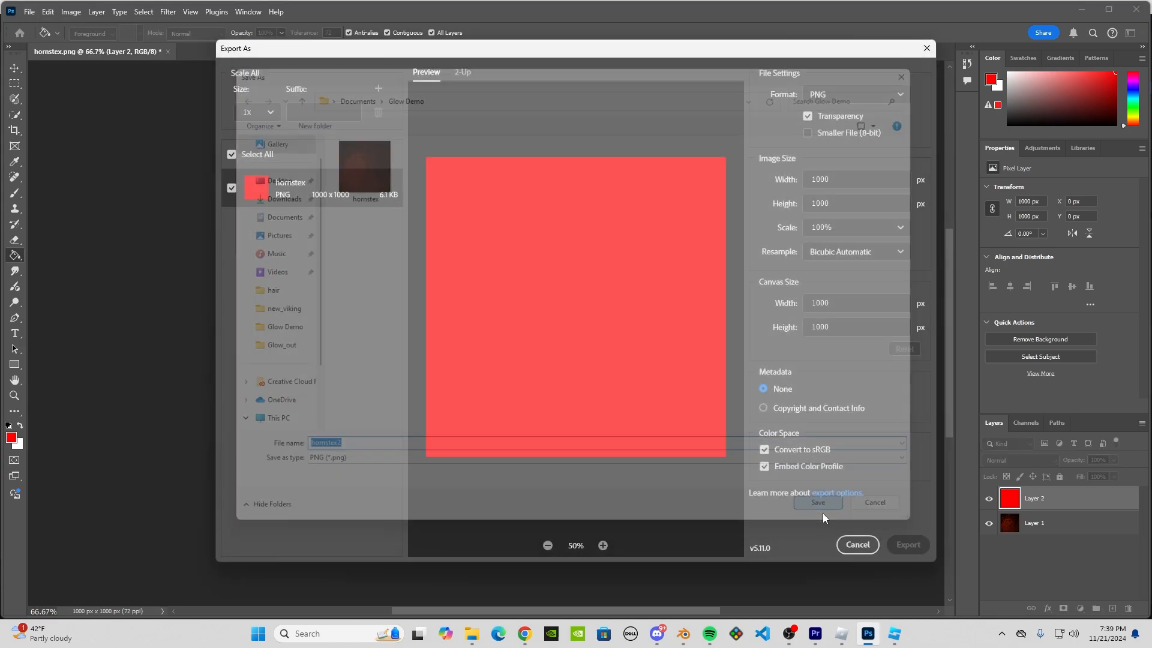
{"action": "left_click", "coordinate": [857, 545]}
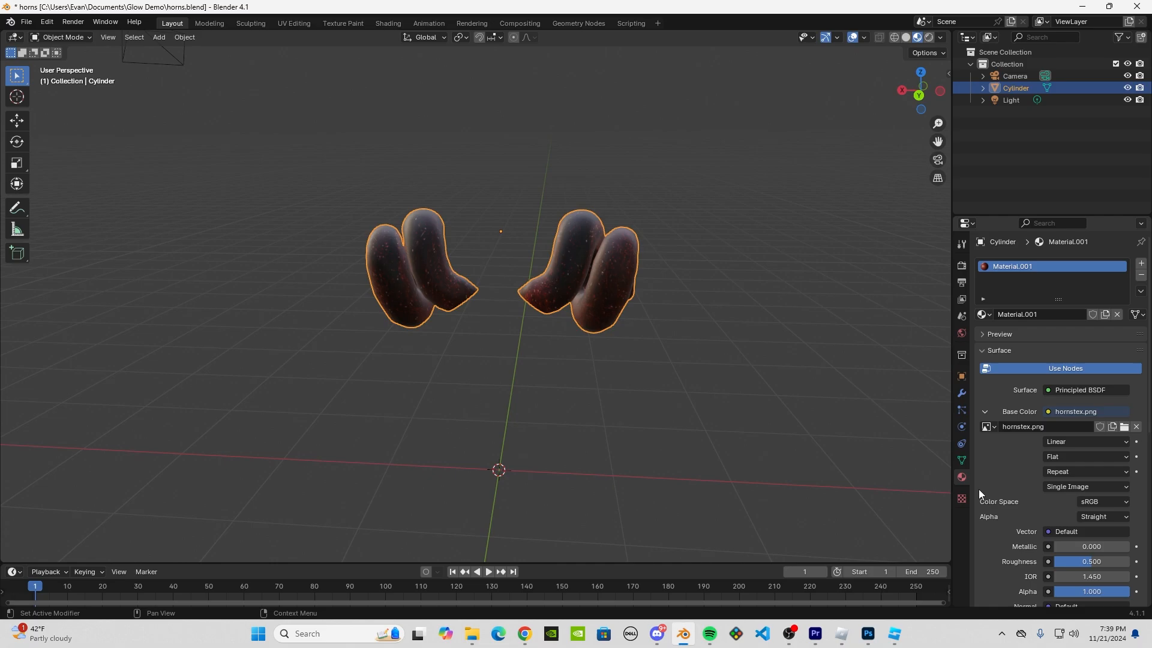
Step: Swap the material's Base Color image to hornstex2.png so the horns turn red
{"action": "left_click", "coordinate": [1123, 427]}
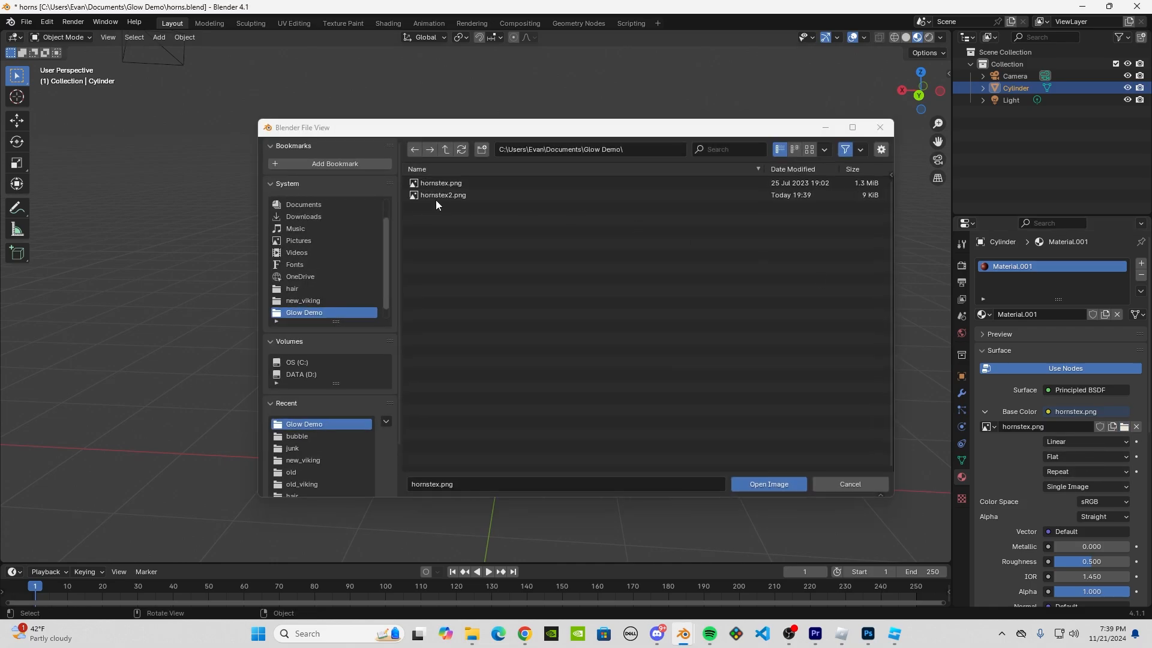
{"action": "left_click", "coordinate": [768, 484]}
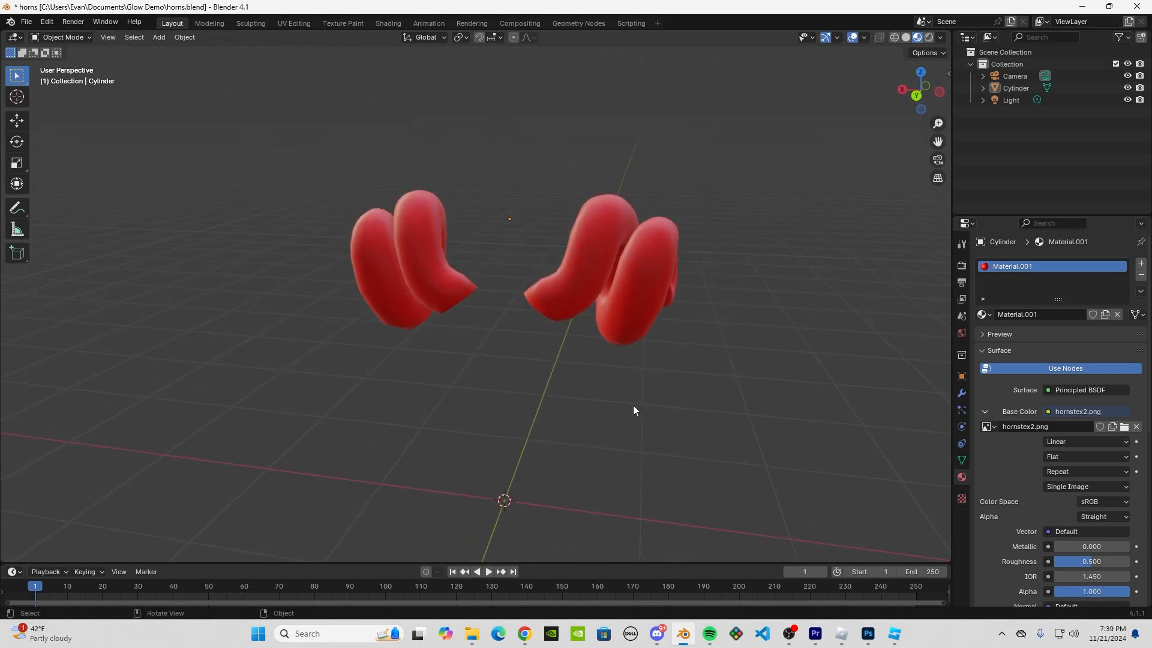
Step: Add a plane mesh and raise it above the horns
{"action": "left_click", "coordinate": [159, 38]}
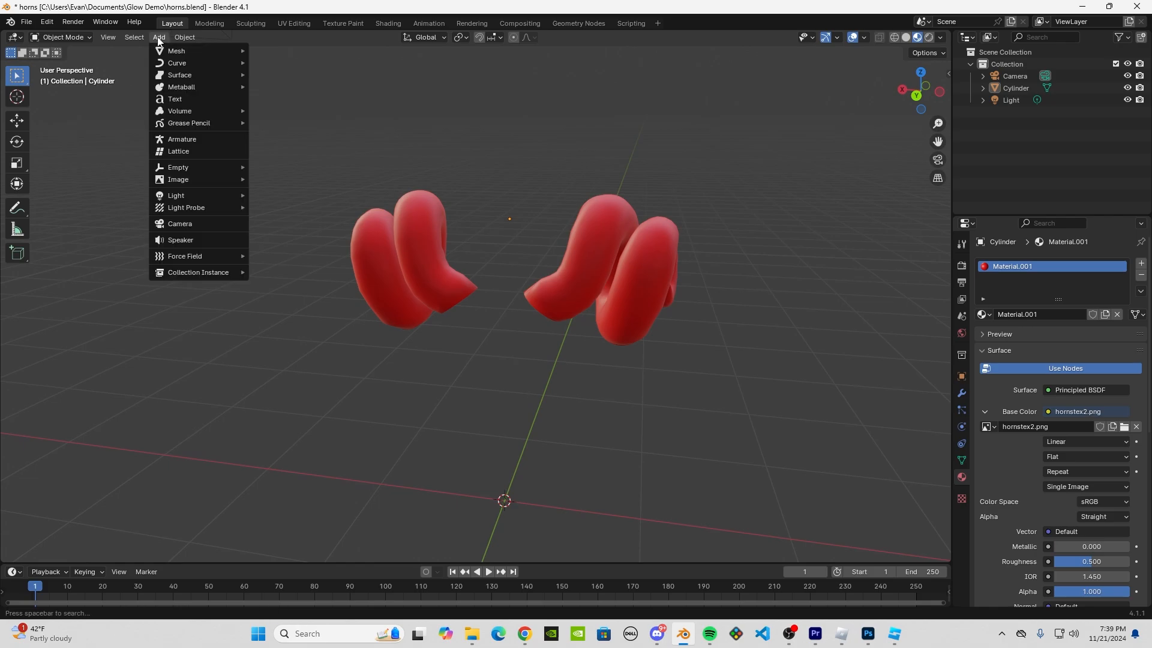
{"action": "mouse_move", "coordinate": [176, 51]}
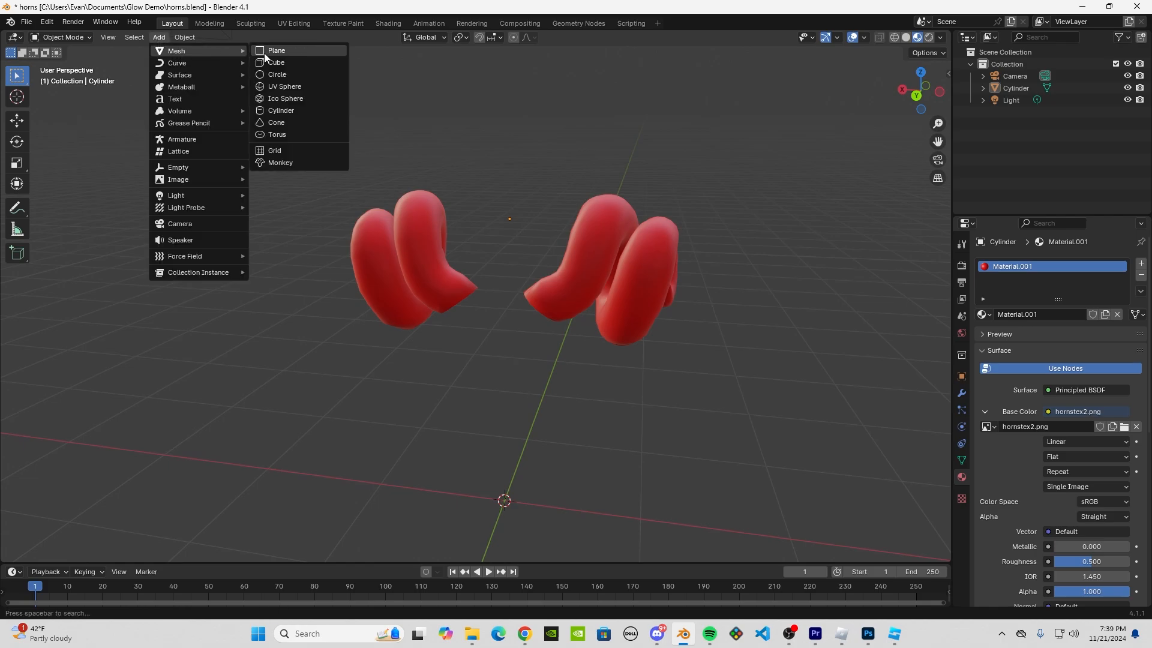
{"action": "left_click", "coordinate": [276, 50]}
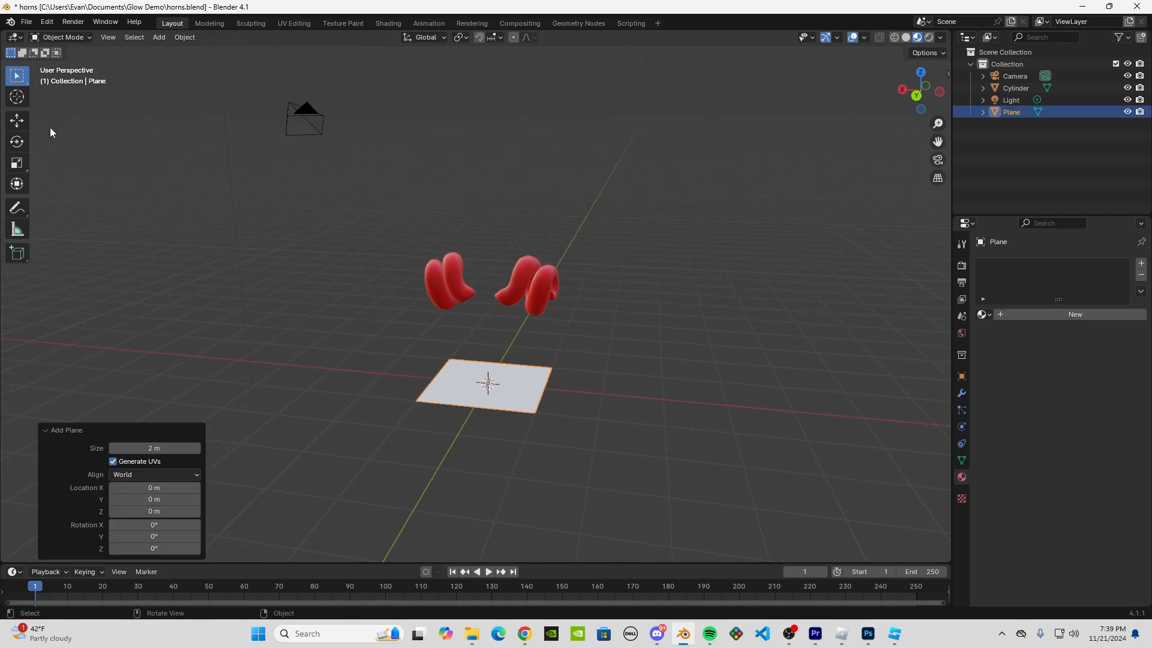
{"action": "left_click_drag", "start_coordinate": [487, 380], "coordinate": [487, 234]}
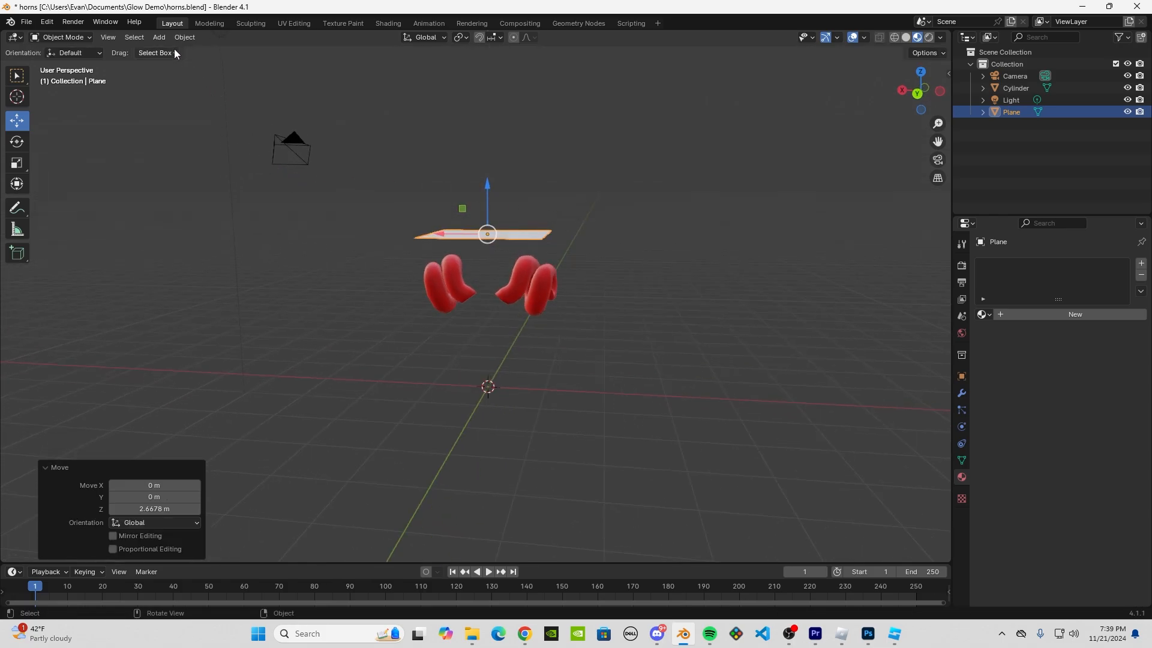
Step: Add a spot light and move it into position near the horns
{"action": "left_click", "coordinate": [159, 37]}
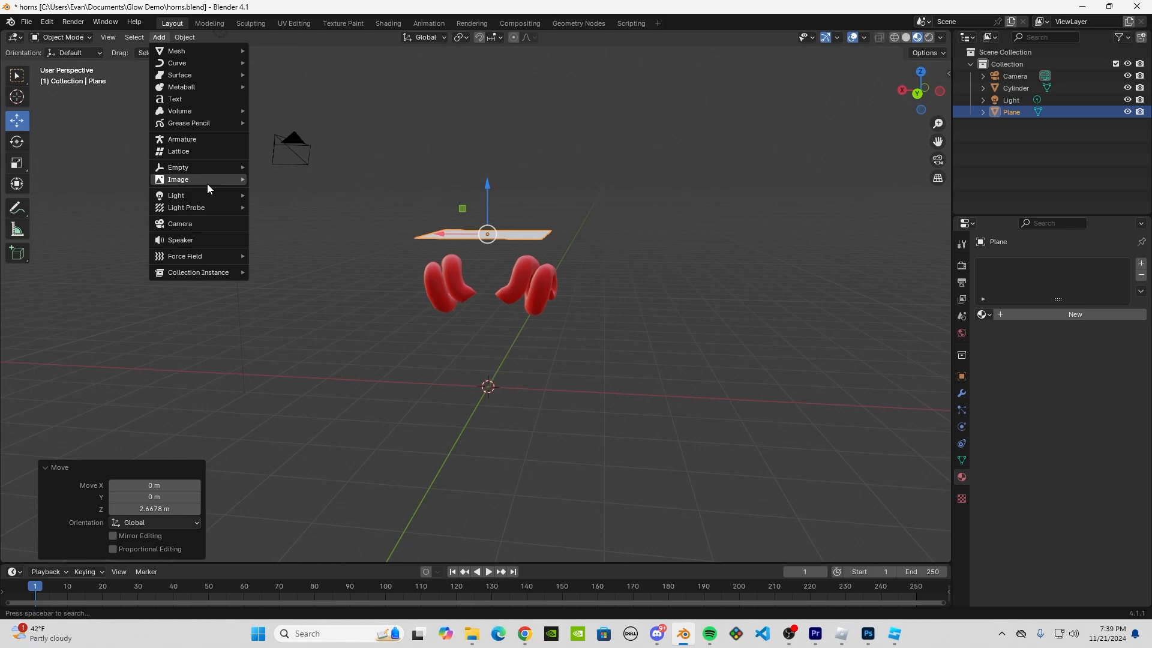
{"action": "left_click", "coordinate": [176, 194]}
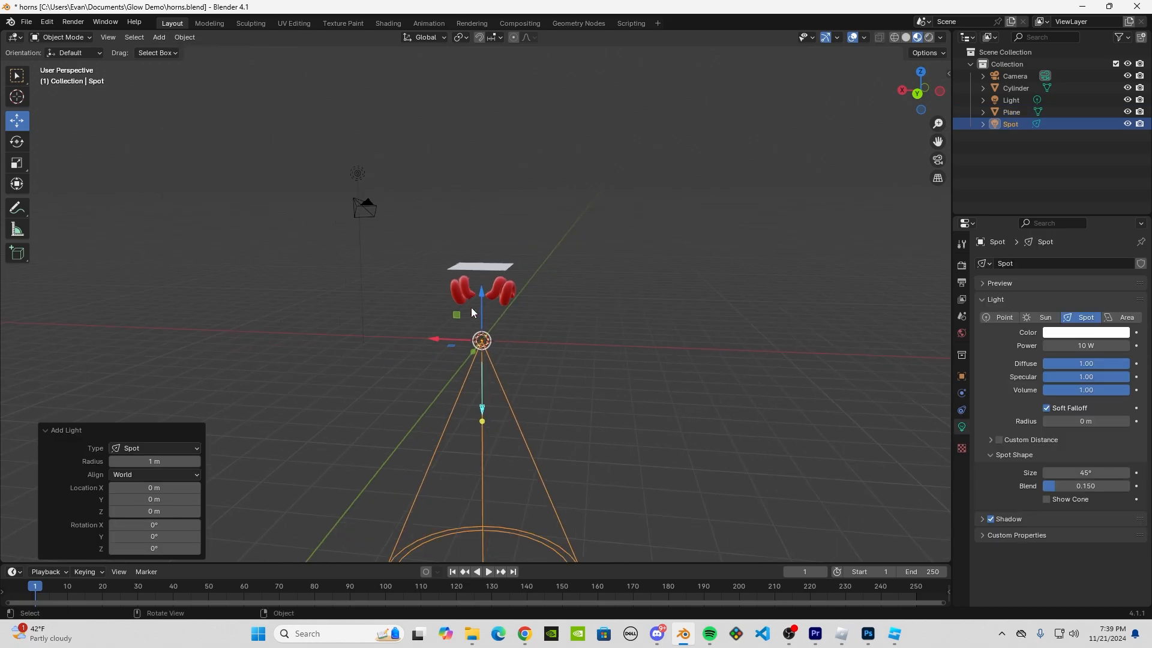
{"action": "left_click_drag", "start_coordinate": [481, 339], "coordinate": [480, 121]}
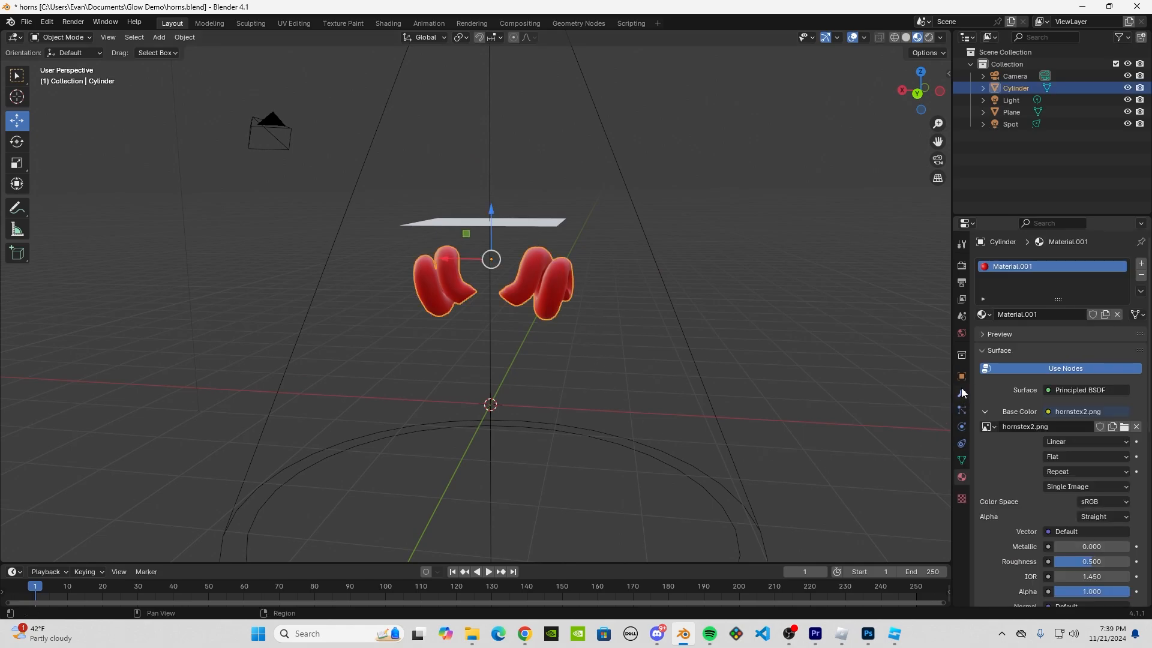
Step: Add a Data Transfer modifier to the horns
{"action": "left_click", "coordinate": [961, 392]}
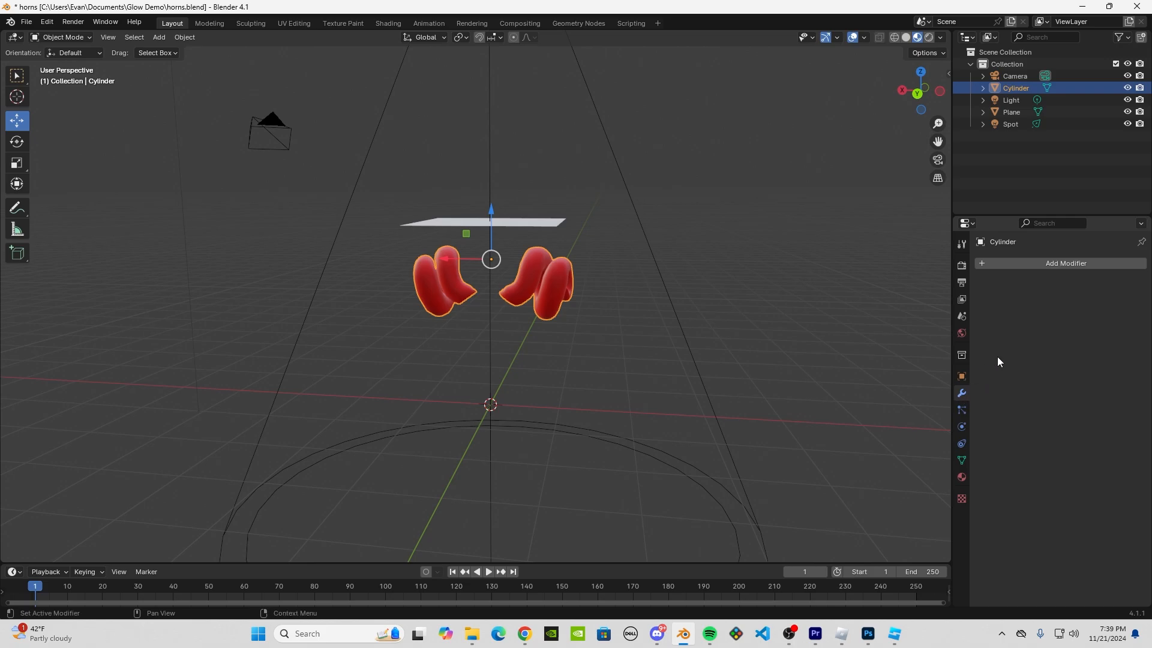
{"action": "left_click", "coordinate": [1066, 263]}
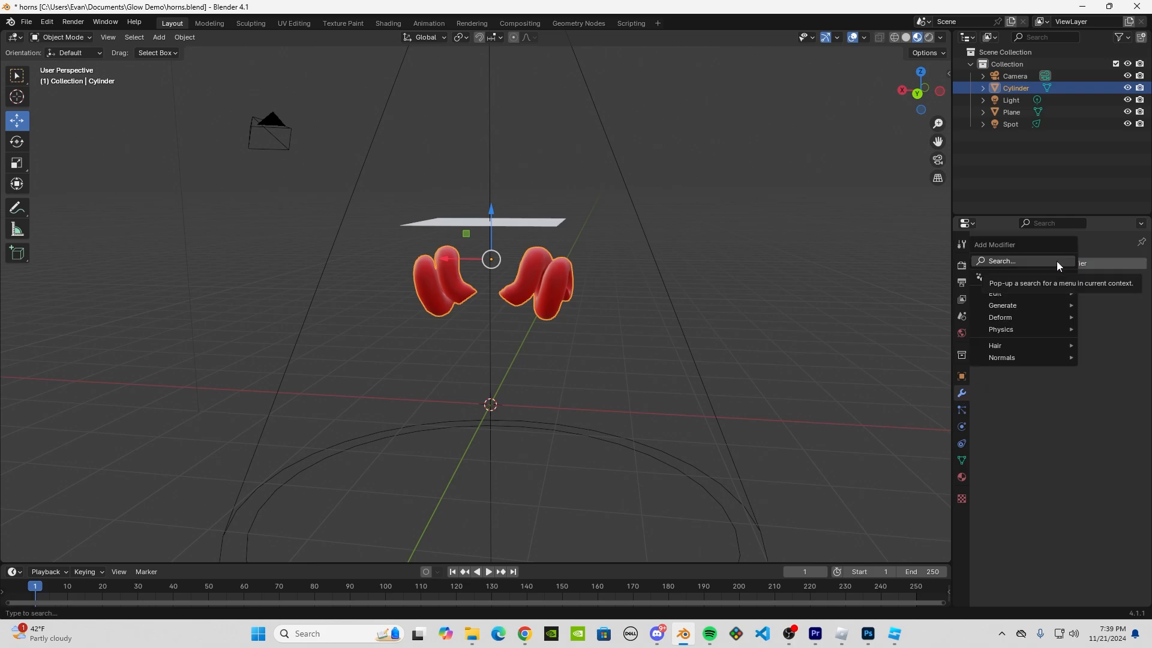
{"action": "type", "text": "data"}
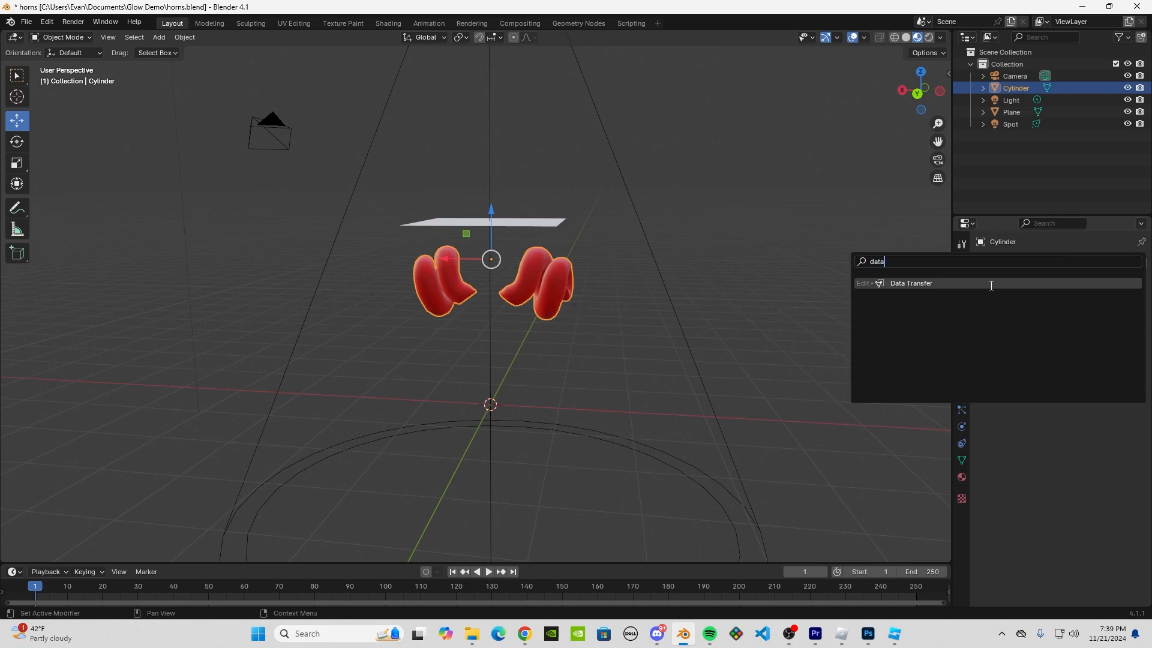
{"action": "left_click", "coordinate": [911, 283]}
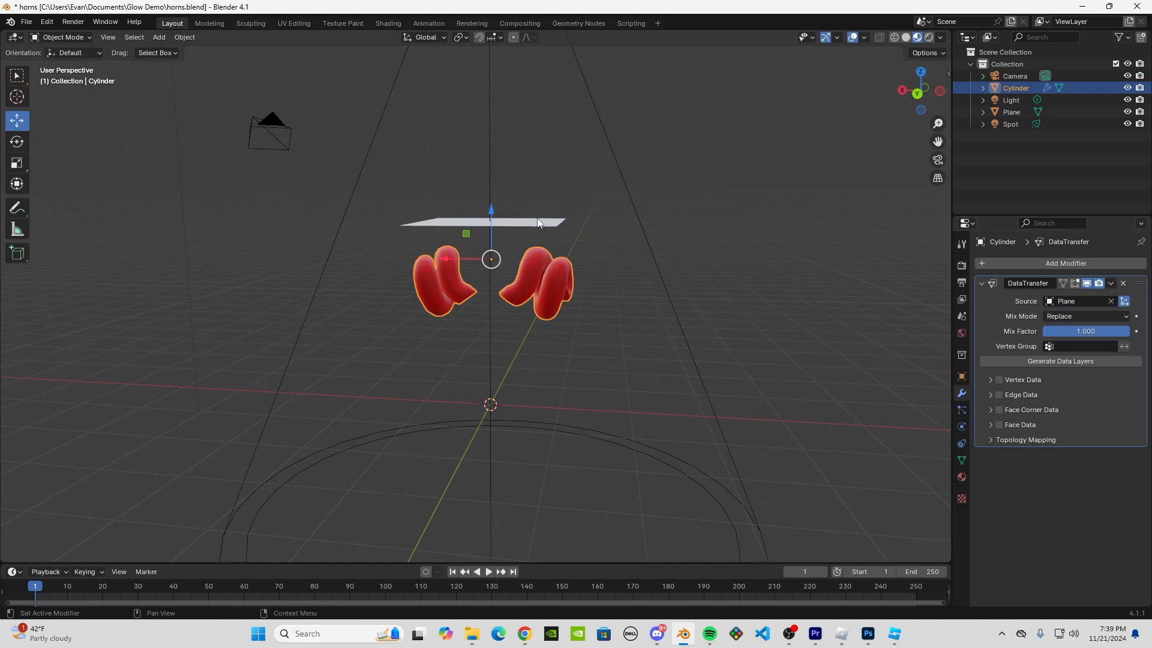
{"action": "mouse_move", "coordinate": [671, 336]}
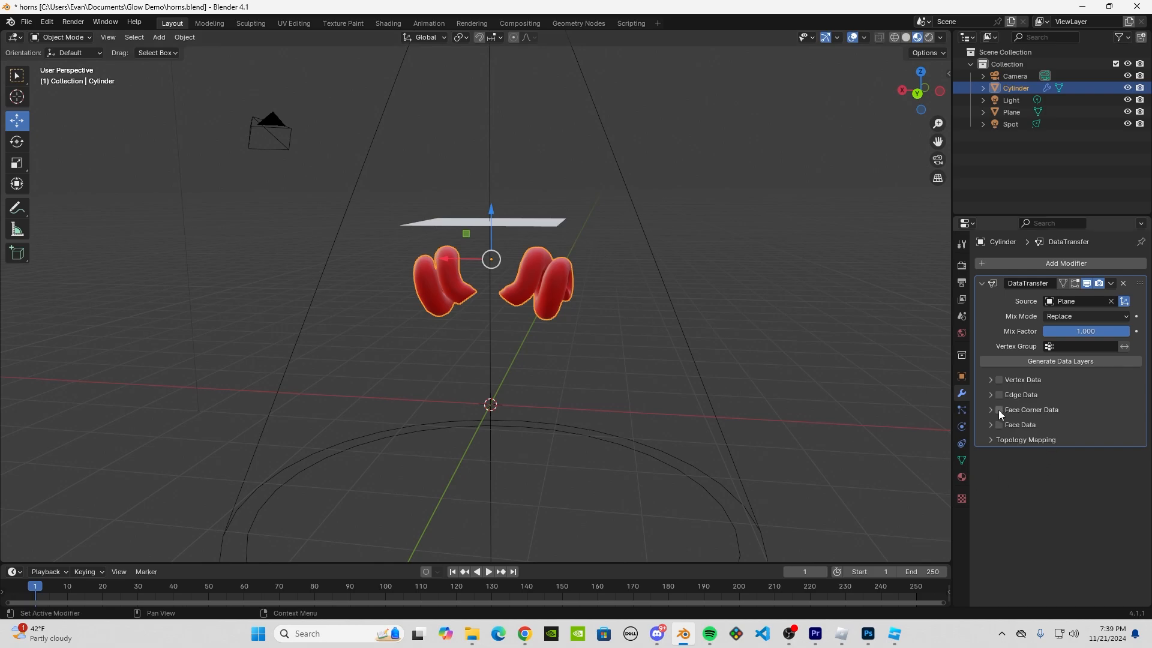
Step: Enable Face Corner Data with Custom Normals sourced from the plane
{"action": "left_click", "coordinate": [998, 410]}
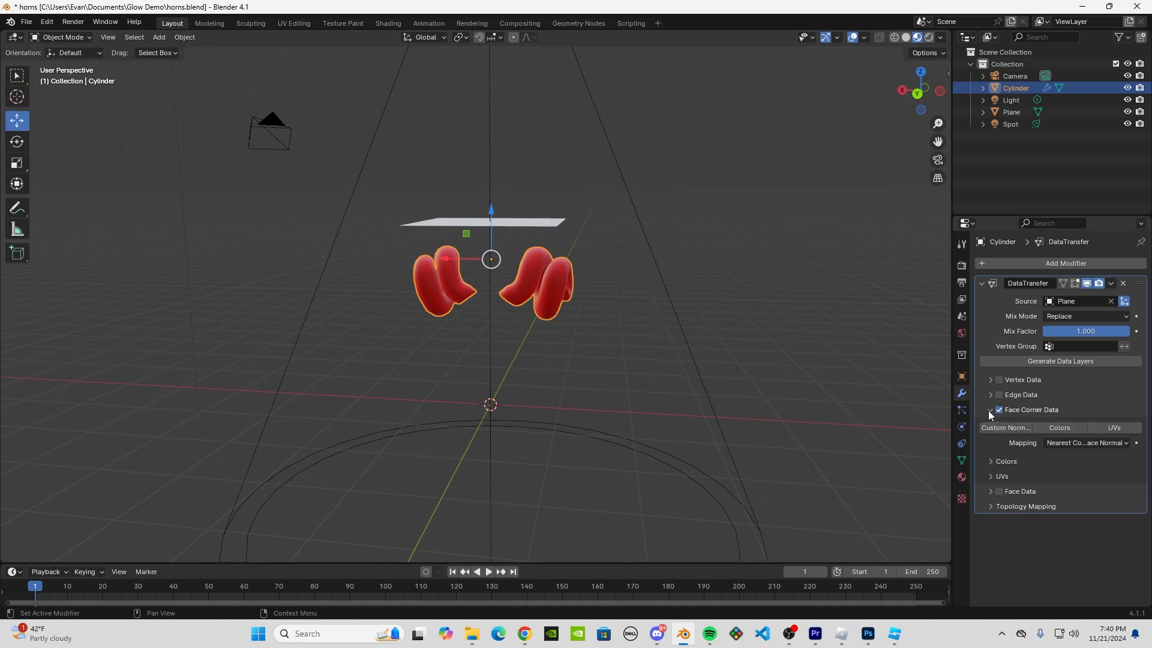
{"action": "mouse_move", "coordinate": [1005, 428]}
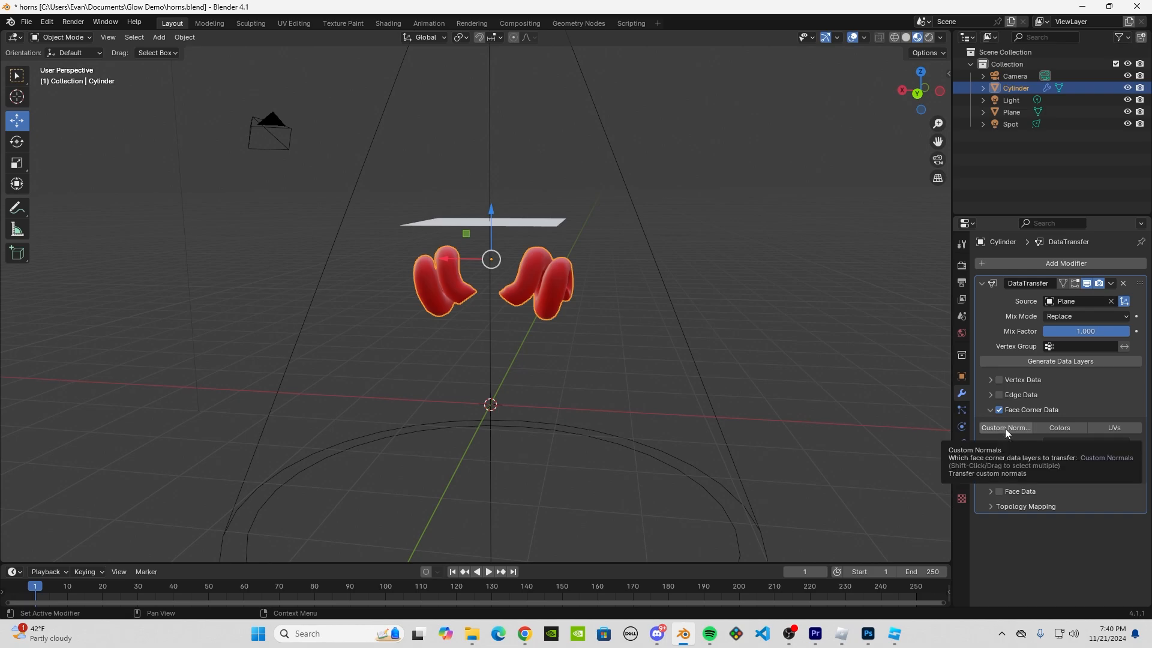
{"action": "left_click", "coordinate": [1006, 427]}
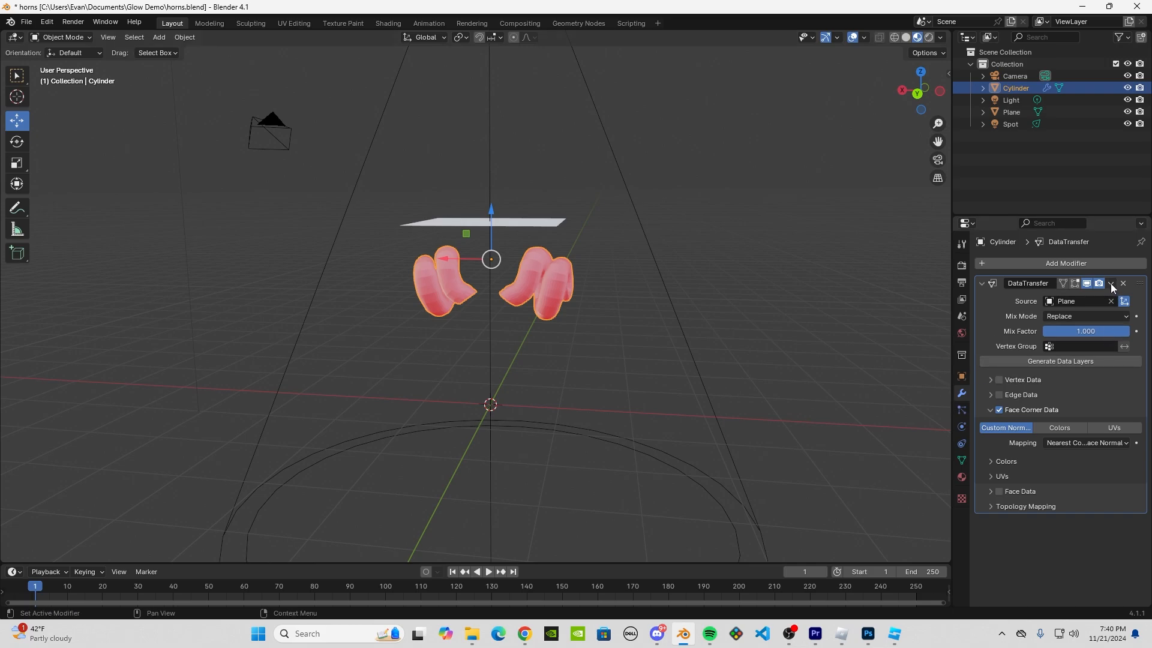
Step: Apply the DataTransfer modifier, delete the plane and spot light, and shade the horns smooth
{"action": "left_click", "coordinate": [1111, 283]}
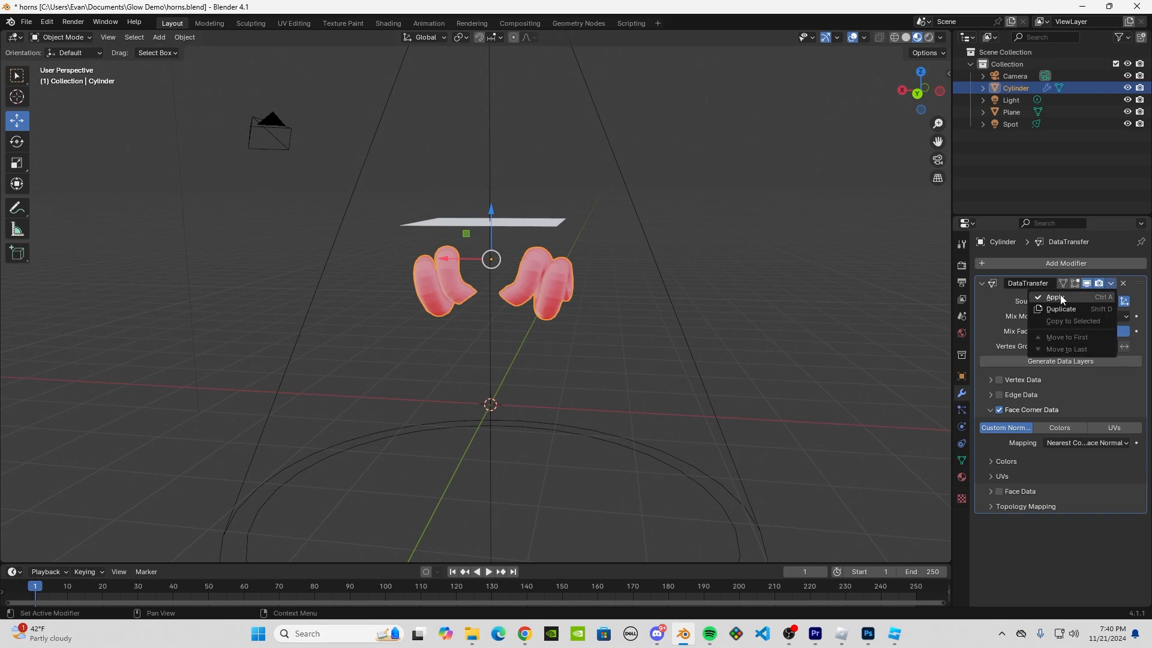
{"action": "left_click", "coordinate": [1056, 297]}
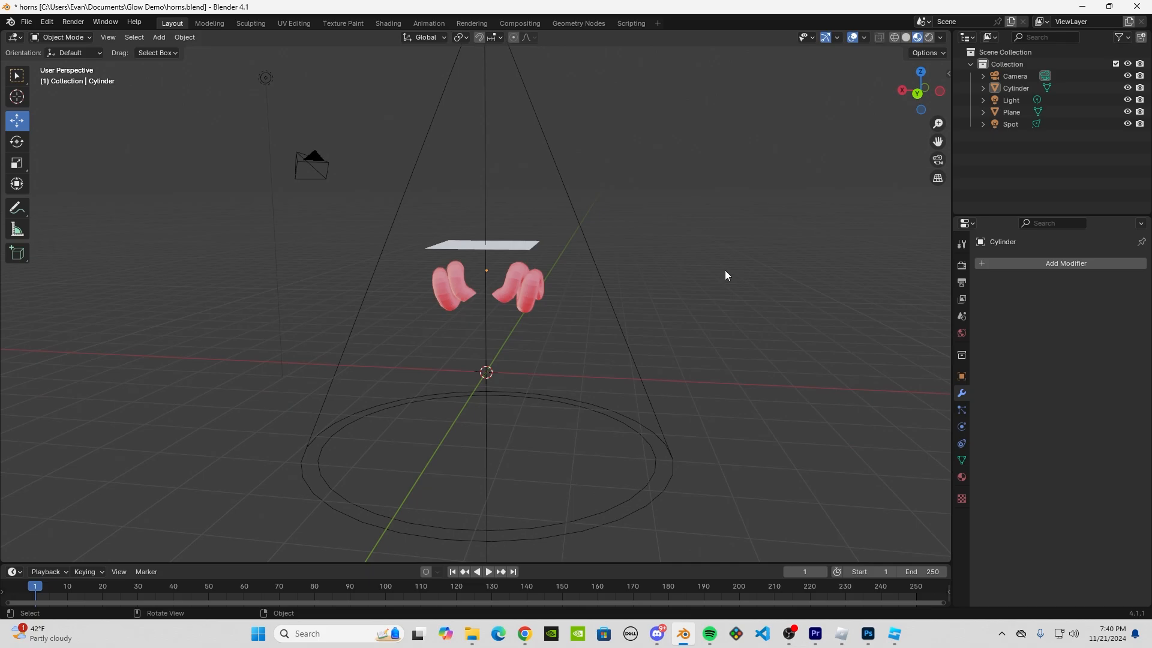
{"action": "left_click", "coordinate": [1010, 124]}
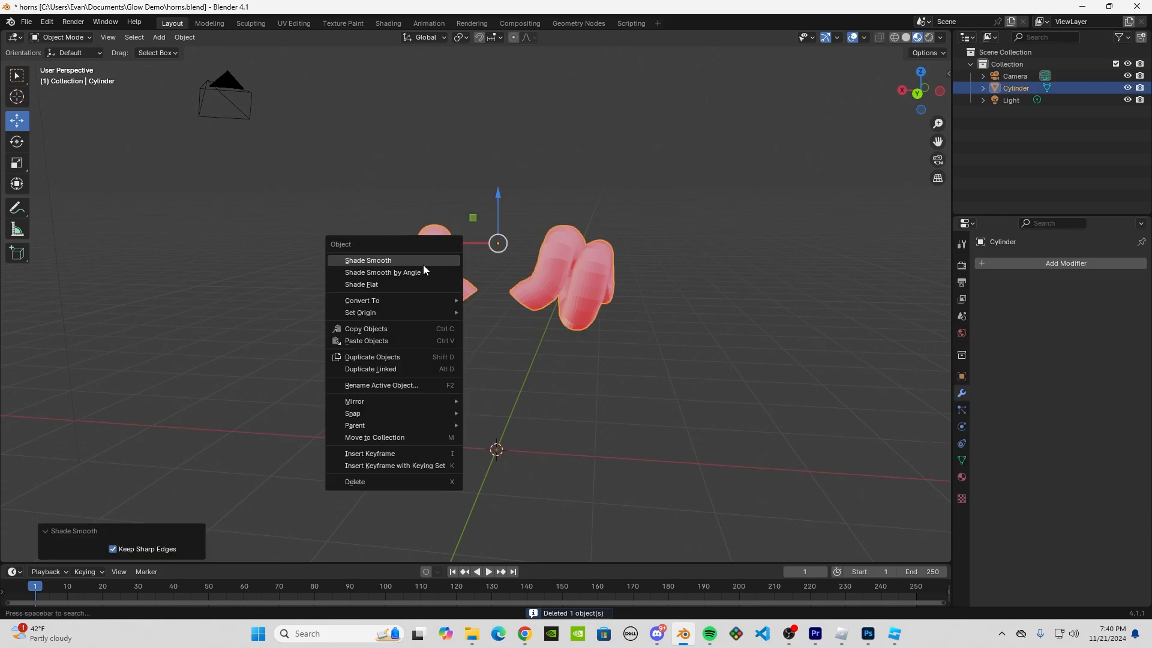
{"action": "left_click", "coordinate": [382, 271]}
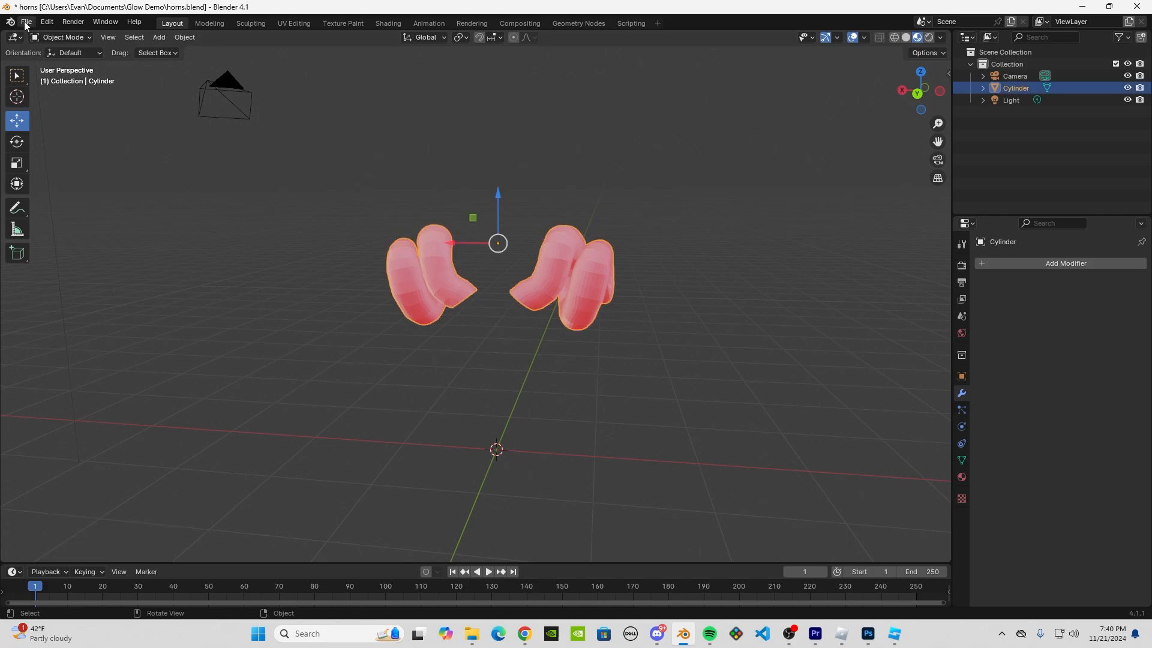
{"action": "left_click", "coordinate": [27, 21]}
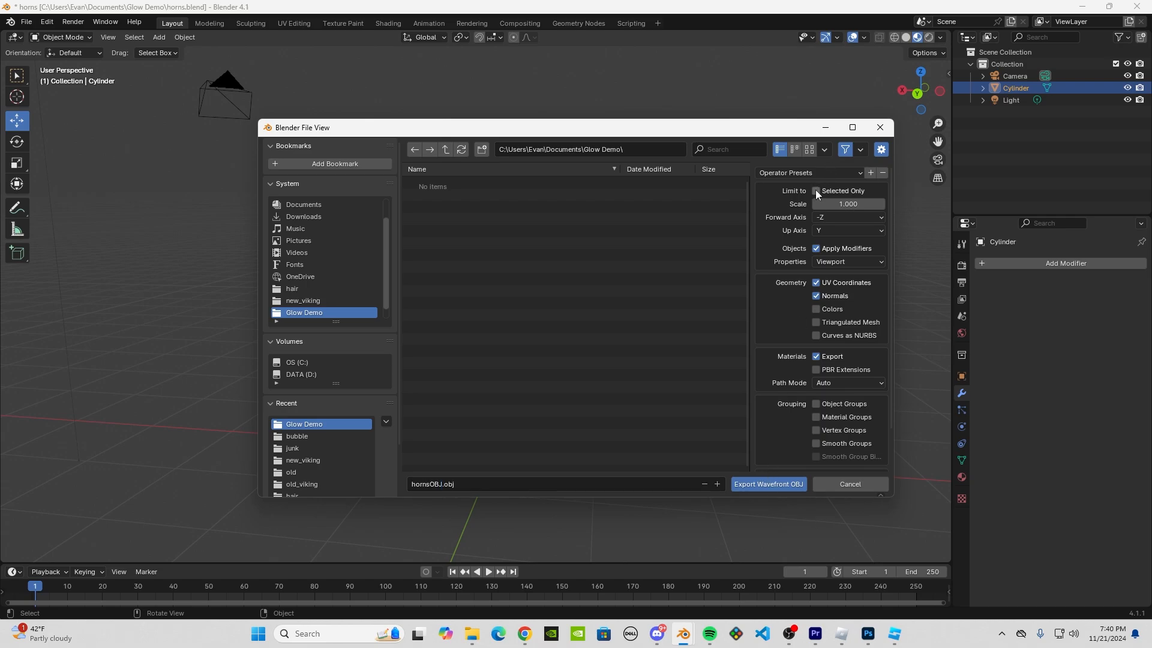
Step: Export only the selected horns as hornsOBJ.obj, then move to Roblox Studio
{"action": "left_click", "coordinate": [768, 484]}
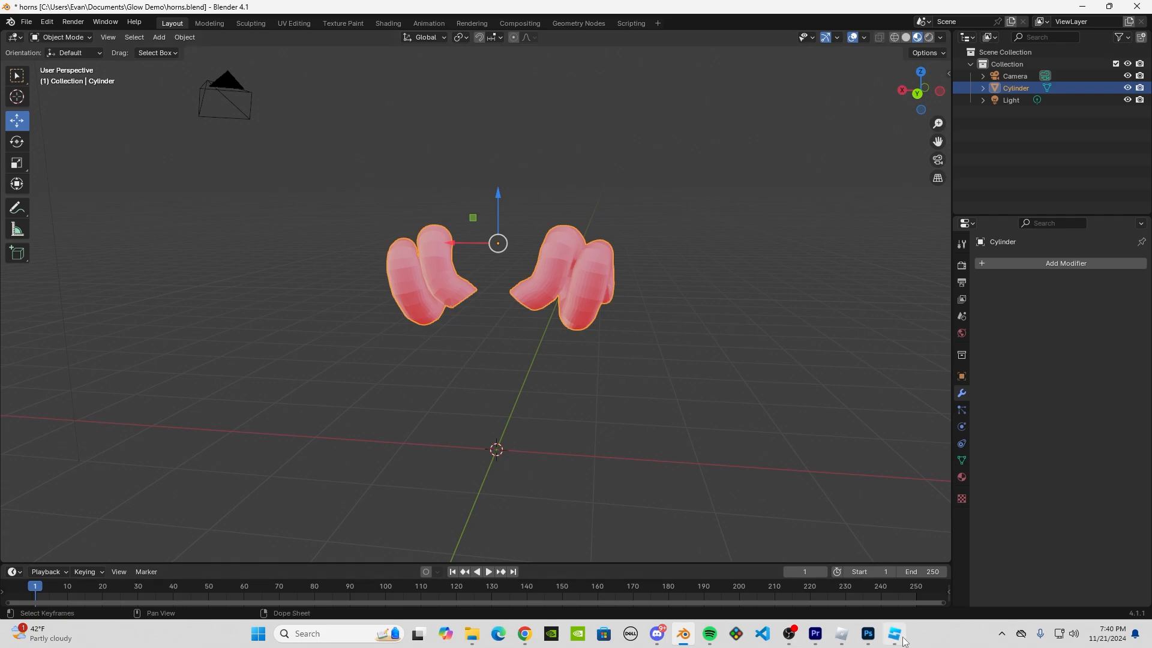
{"action": "left_click", "coordinate": [892, 633]}
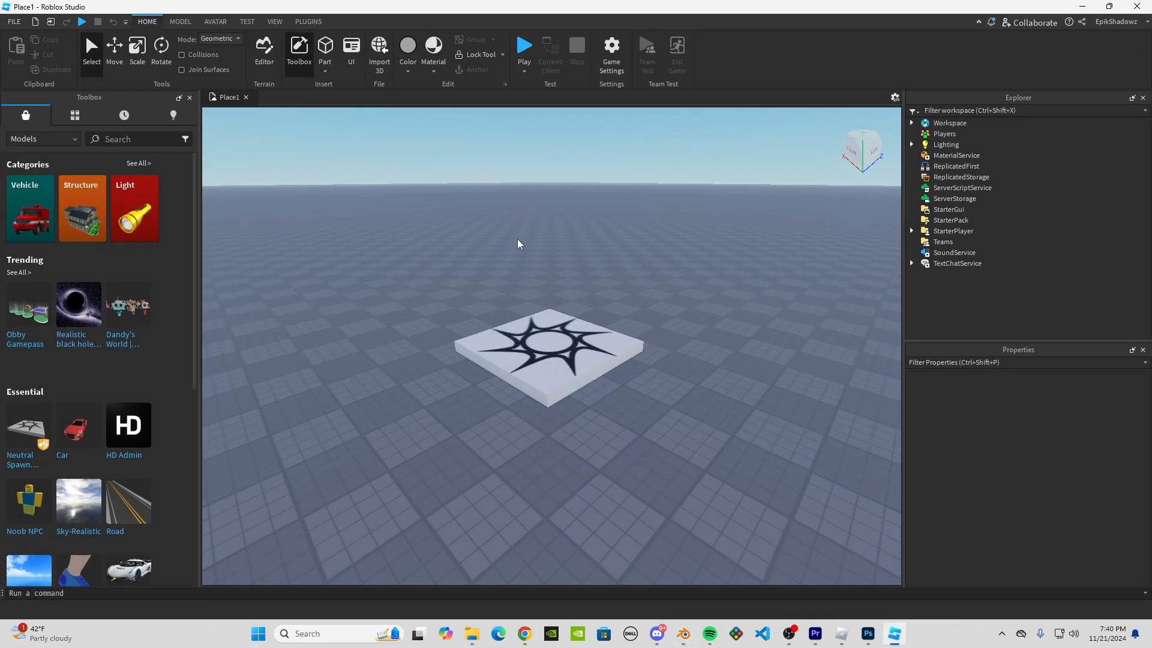
{"action": "mouse_move", "coordinate": [391, 142]}
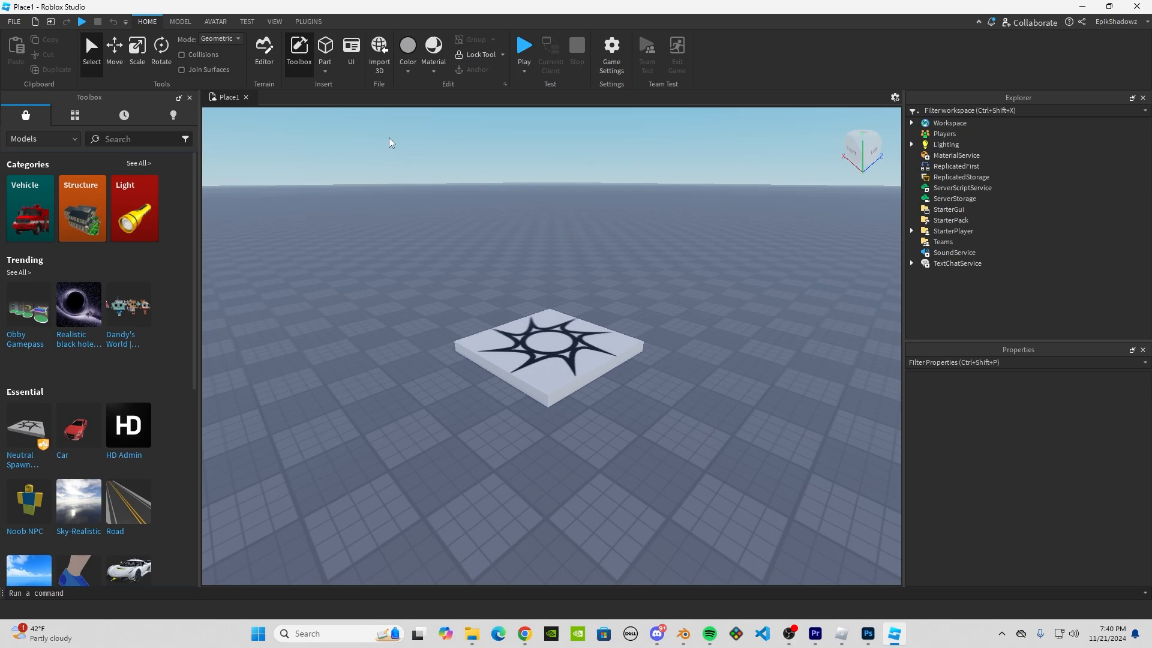
Step: Import hornsOBJ.obj via Import 3D so the red horns sit above the baseplate
{"action": "left_click", "coordinate": [379, 48]}
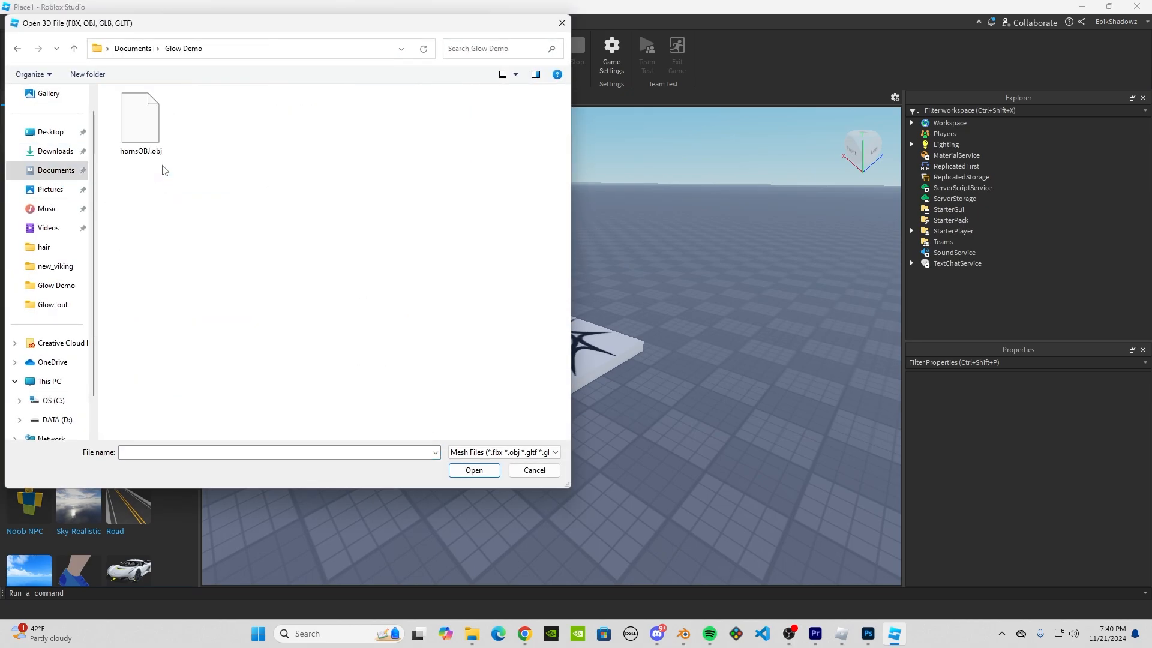
{"action": "left_click", "coordinate": [139, 118]}
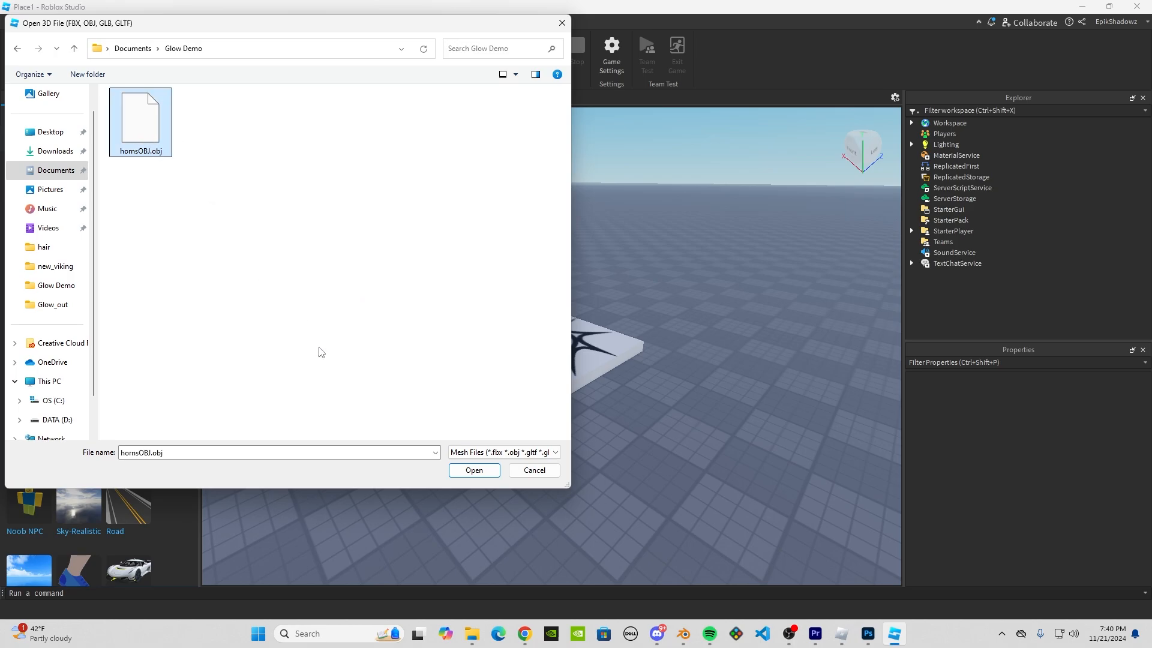
{"action": "left_click", "coordinate": [474, 470]}
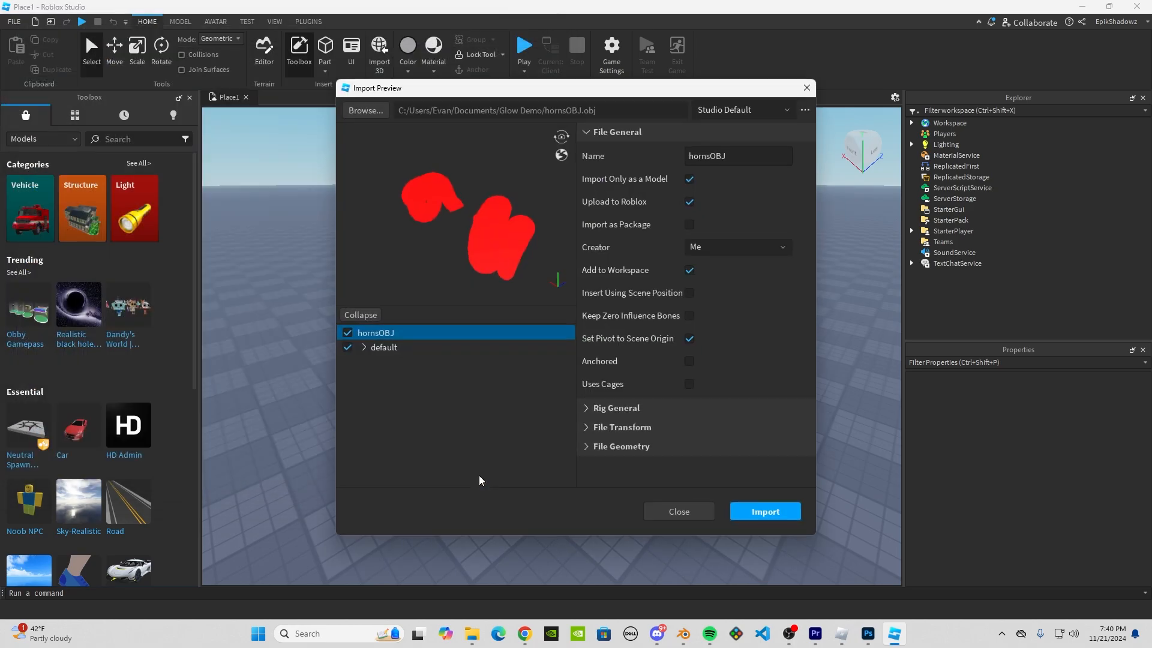
{"action": "left_click", "coordinate": [766, 511]}
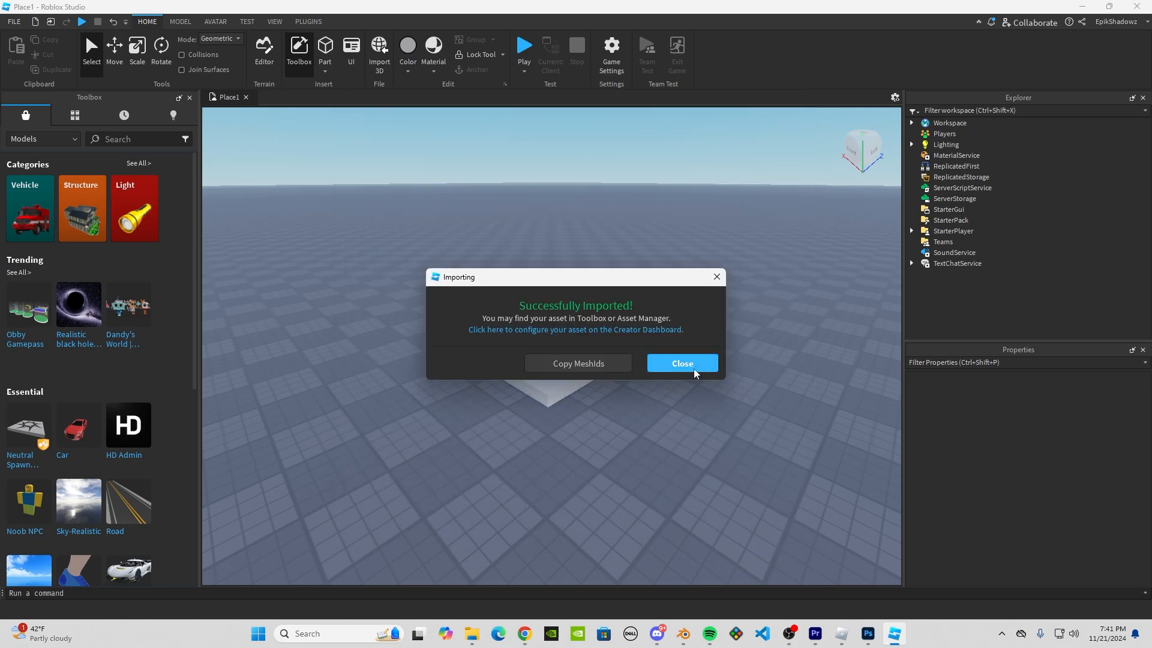
{"action": "left_click", "coordinate": [681, 362]}
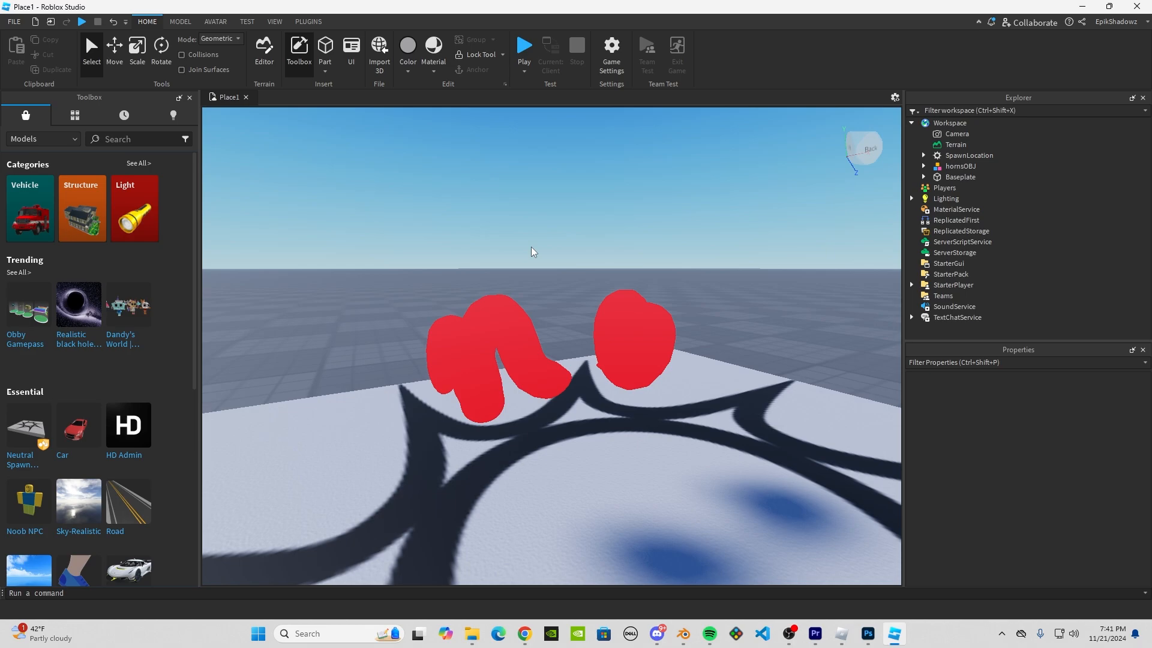
{"action": "left_click", "coordinate": [214, 22]}
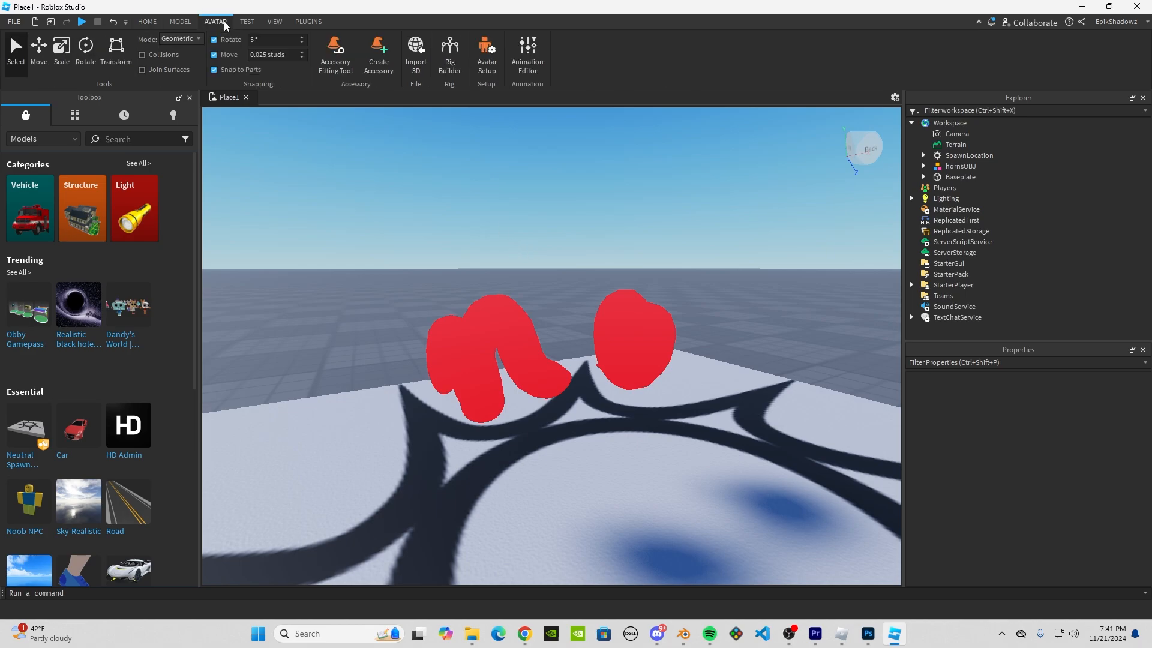
{"action": "mouse_move", "coordinate": [458, 60]}
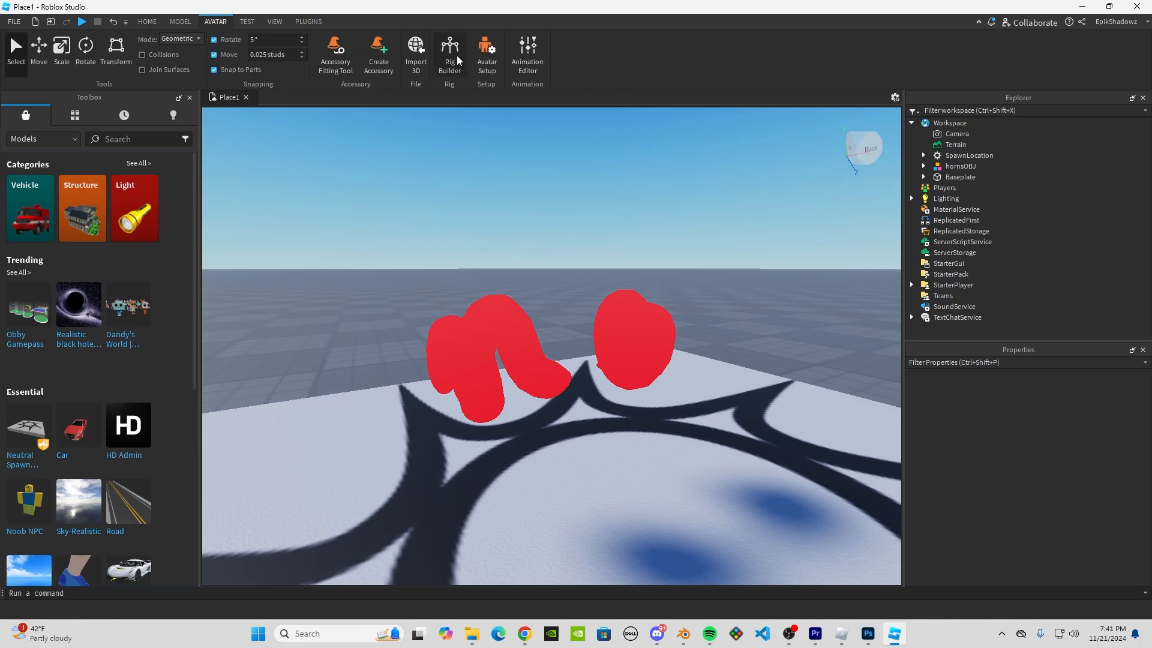
Step: Insert a character rig with Rig Builder and move the hornsOBJ model up onto its head
{"action": "left_click", "coordinate": [449, 48]}
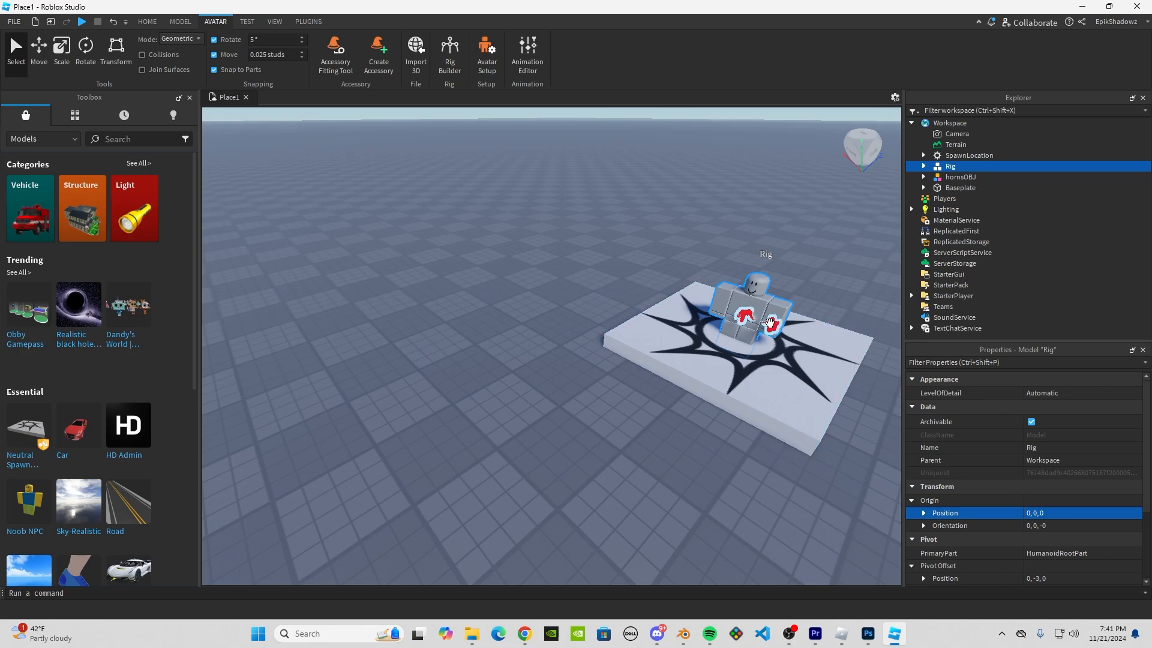
{"action": "left_click", "coordinate": [960, 176]}
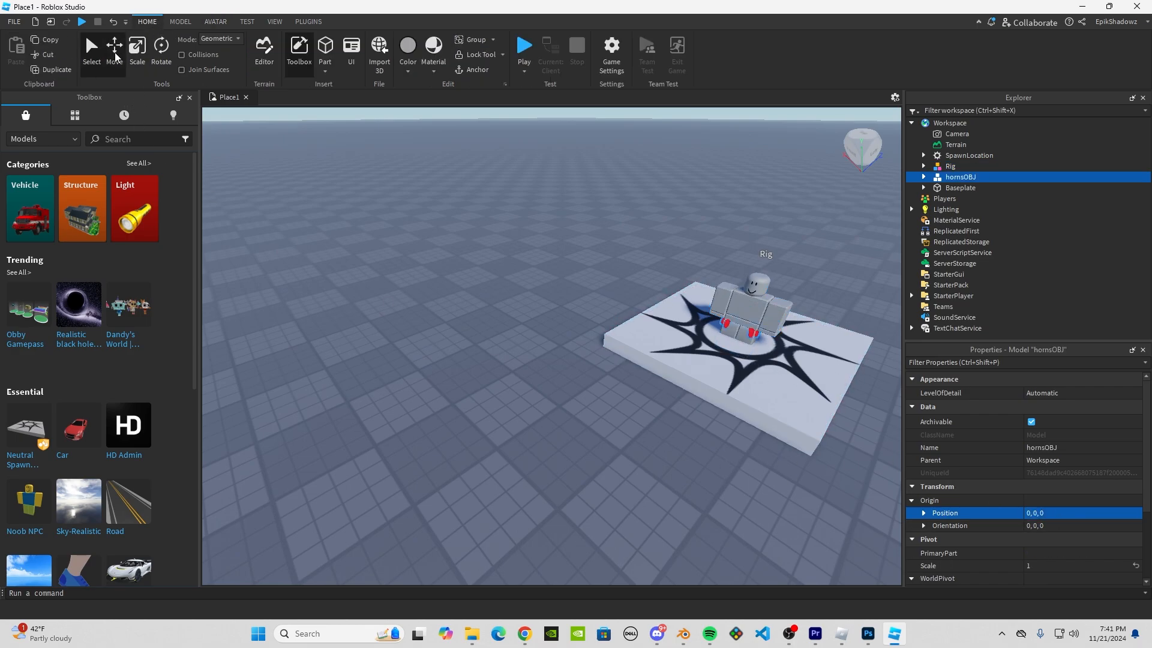
{"action": "left_click_drag", "start_coordinate": [522, 331], "coordinate": [522, 228]}
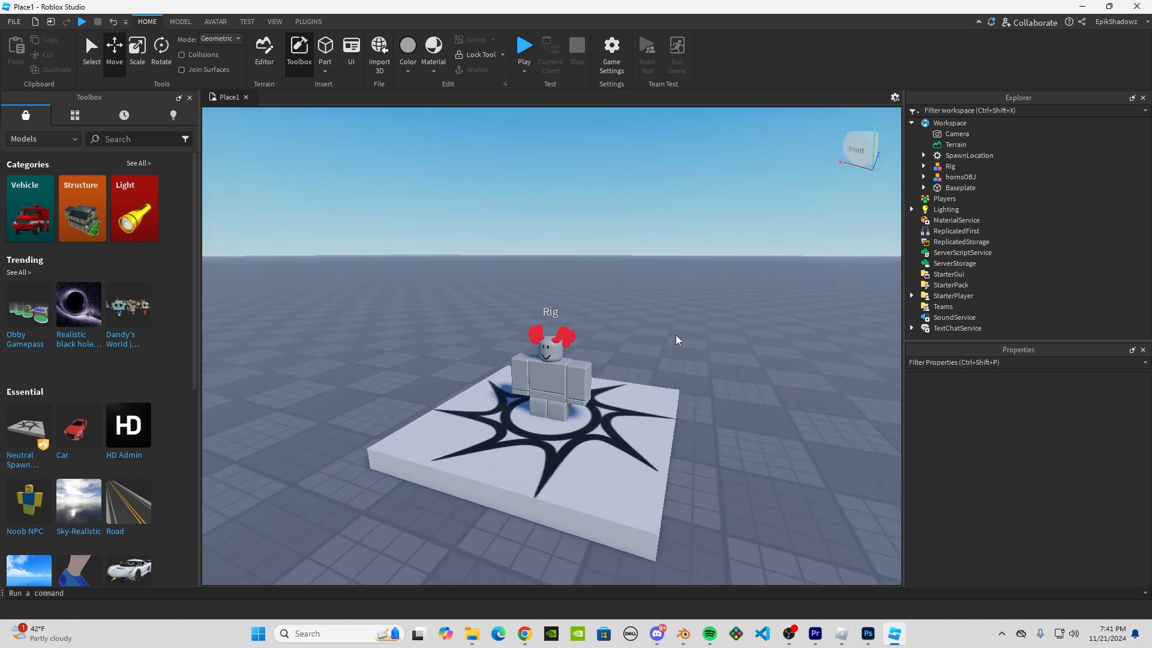
{"action": "mouse_move", "coordinate": [523, 254]}
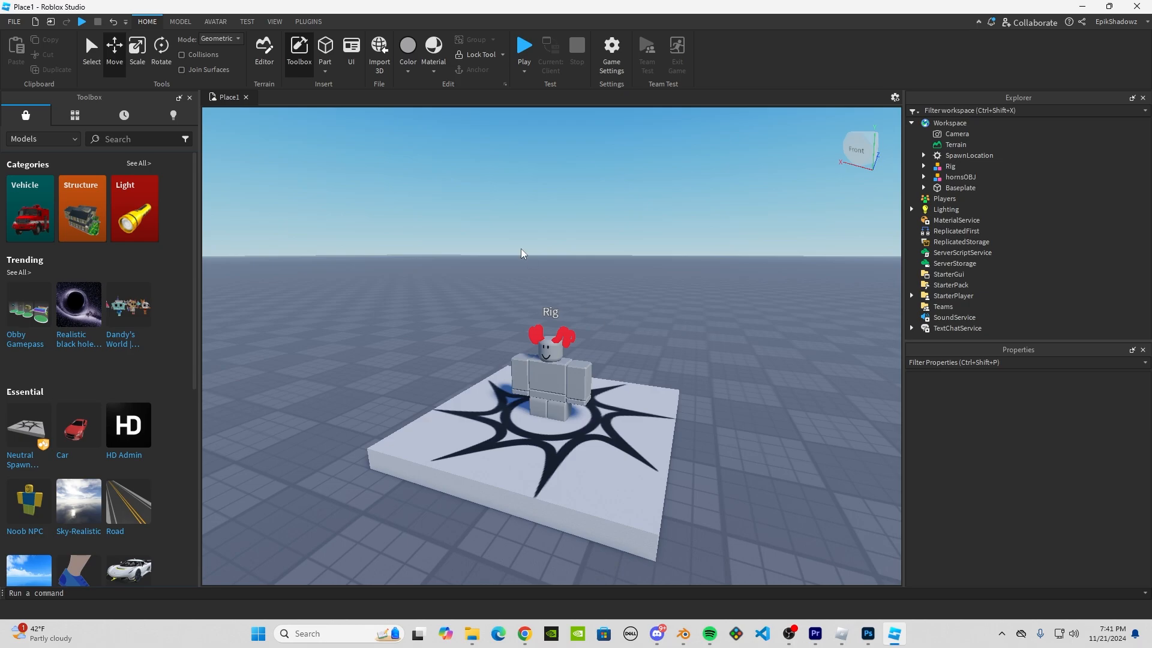
Step: Start the Asset Creator plugin with the horns as the accessory part aligned to the Rig
{"action": "left_click", "coordinate": [307, 22]}
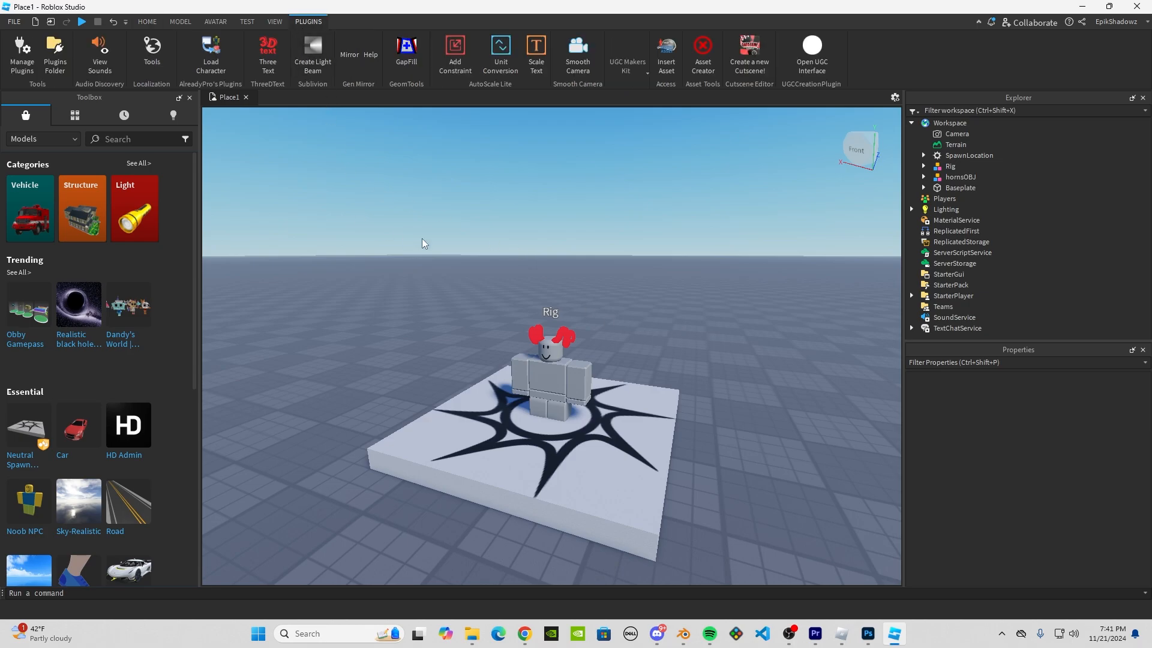
{"action": "mouse_move", "coordinate": [630, 41]}
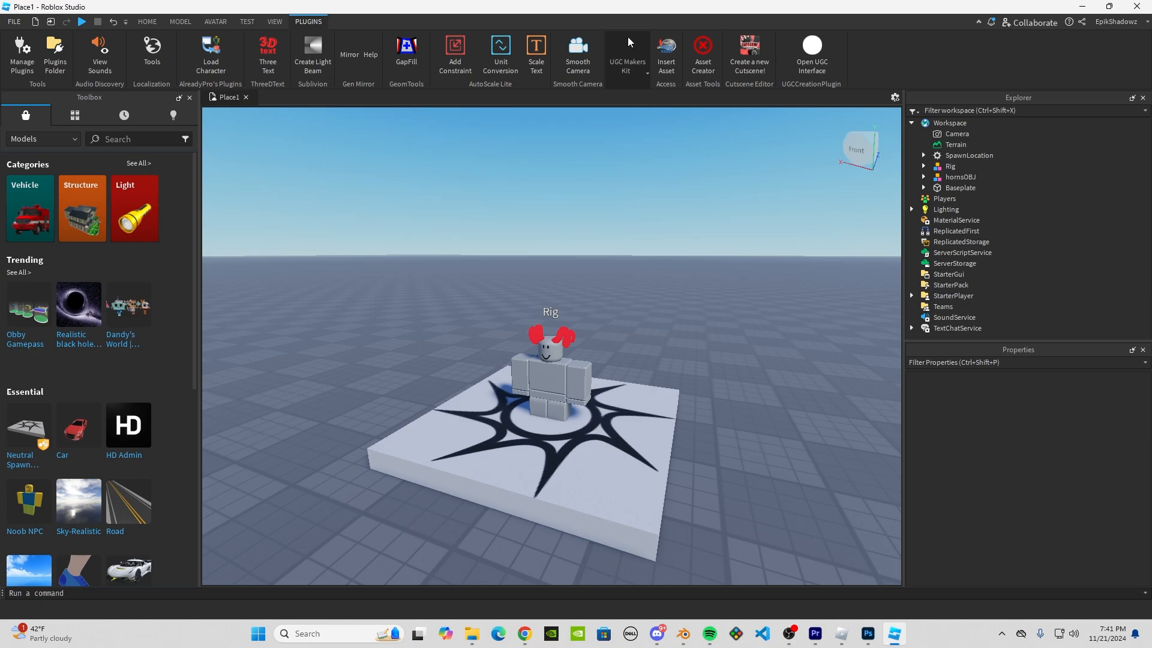
{"action": "mouse_move", "coordinate": [714, 159]}
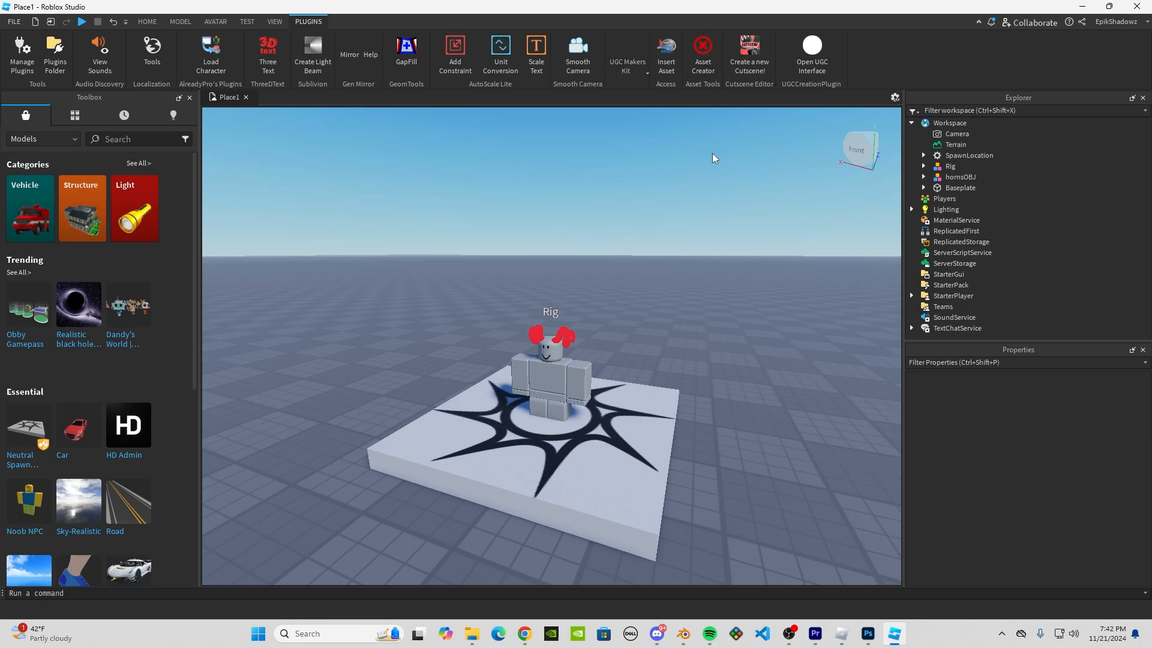
{"action": "left_click", "coordinate": [703, 48]}
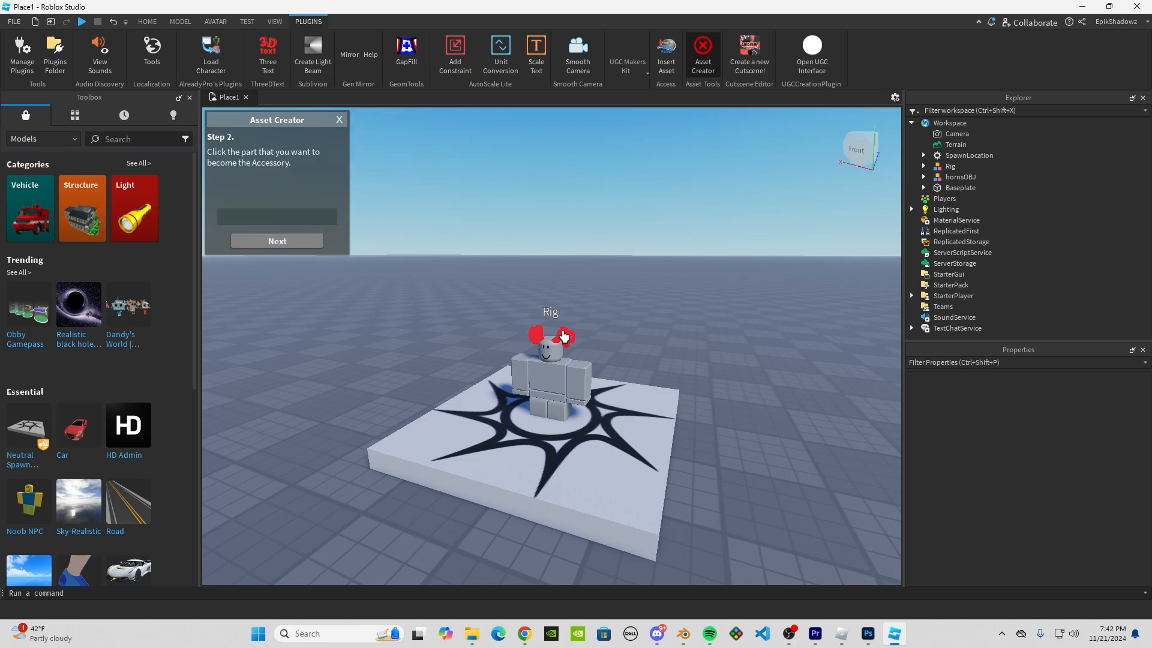
{"action": "left_click", "coordinate": [564, 337]}
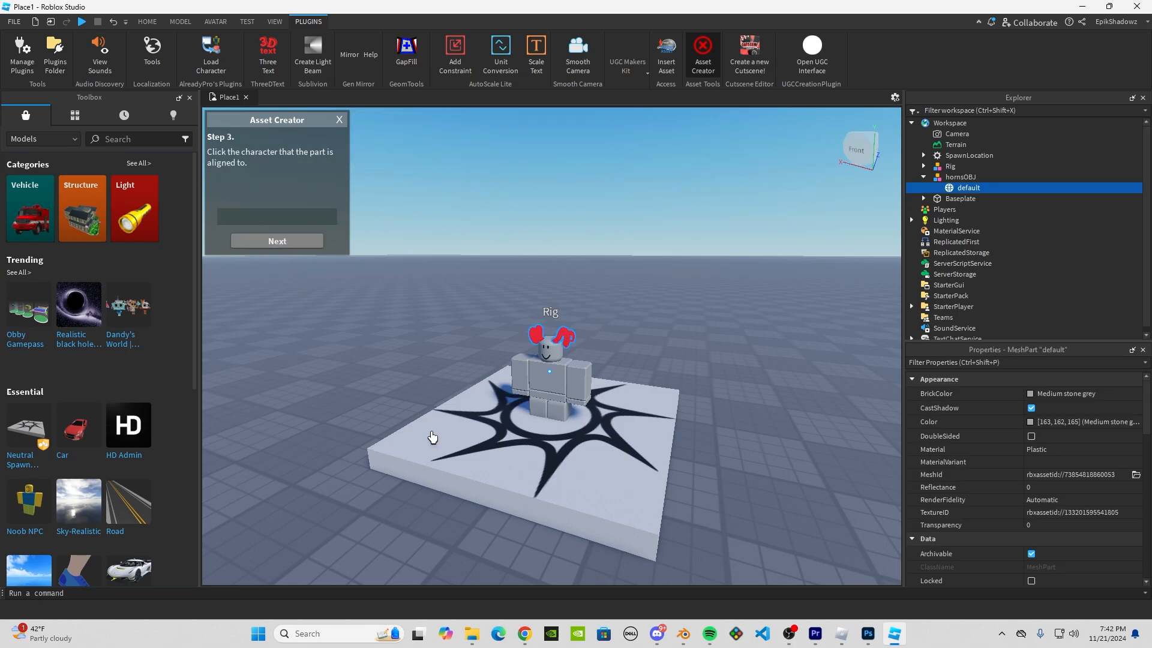
{"action": "left_click", "coordinate": [549, 383]}
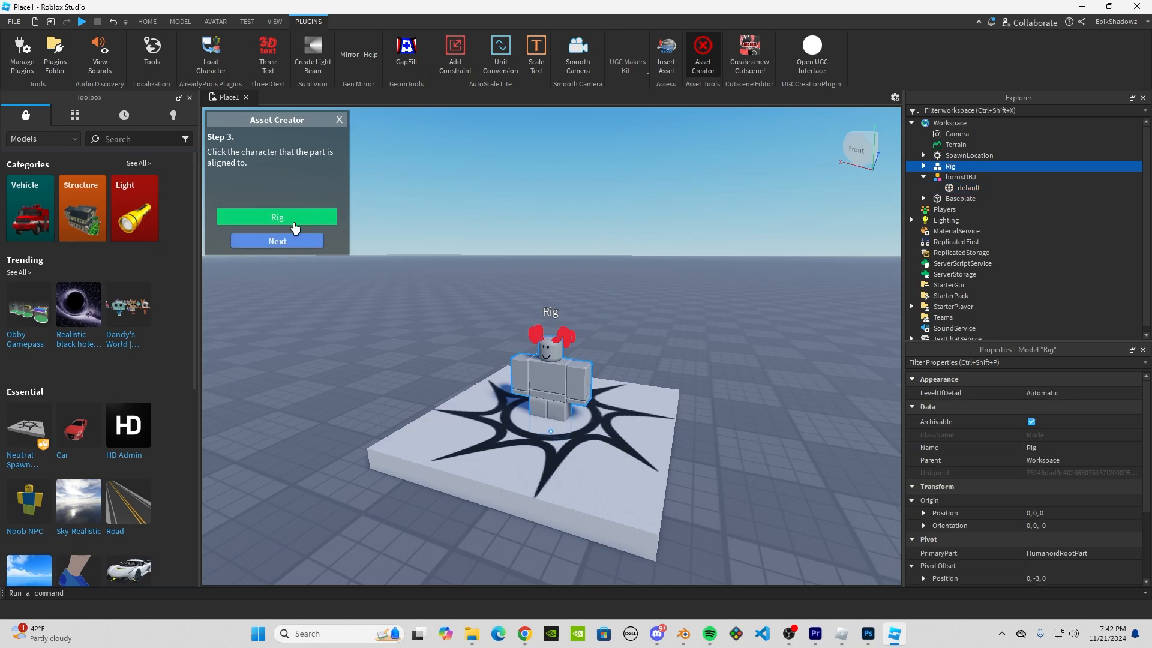
Step: Create the accessory at the Hat attachment for the chosen character type, producing defaultAccessory
{"action": "left_click", "coordinate": [276, 216]}
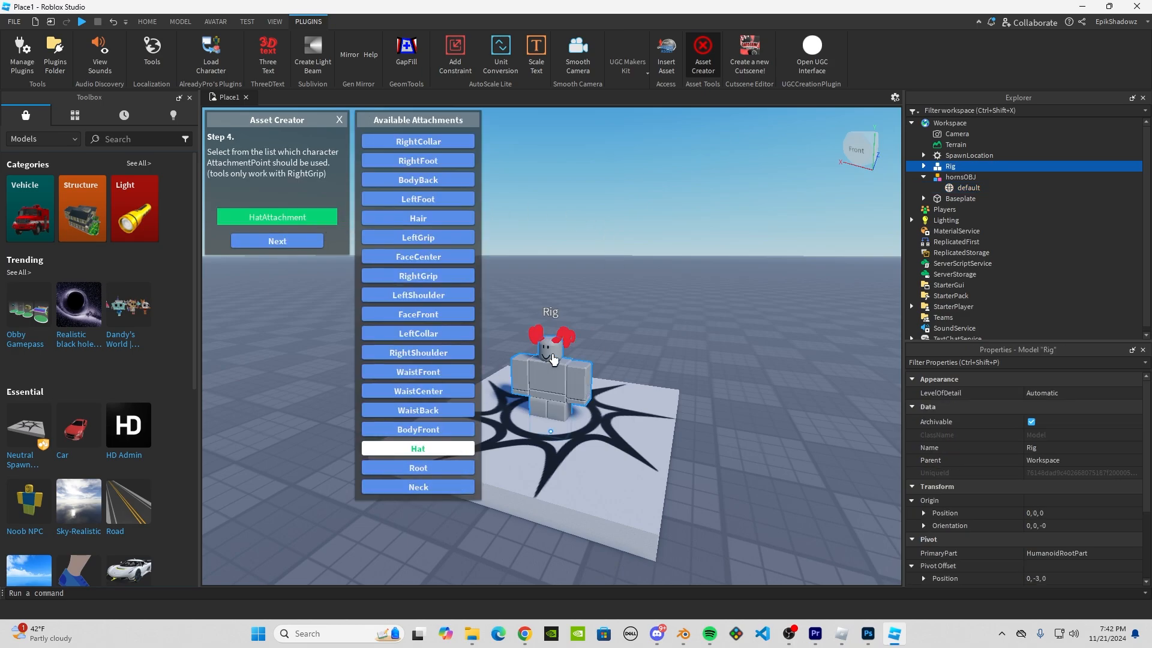
{"action": "left_click", "coordinate": [276, 240]}
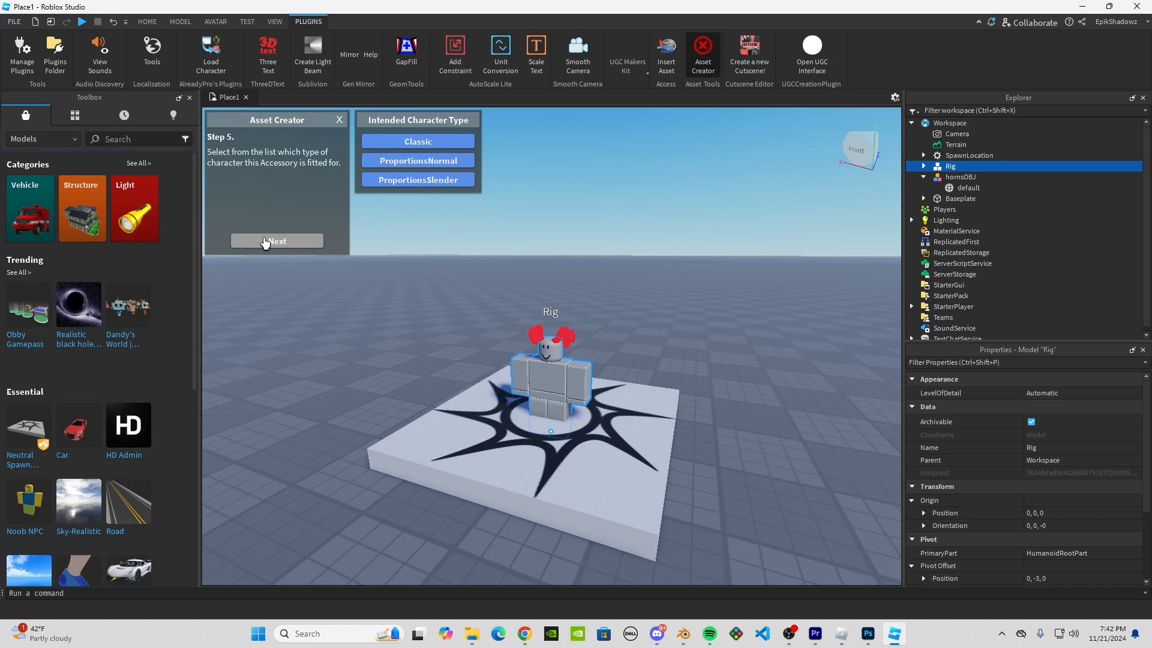
{"action": "left_click", "coordinate": [276, 240]}
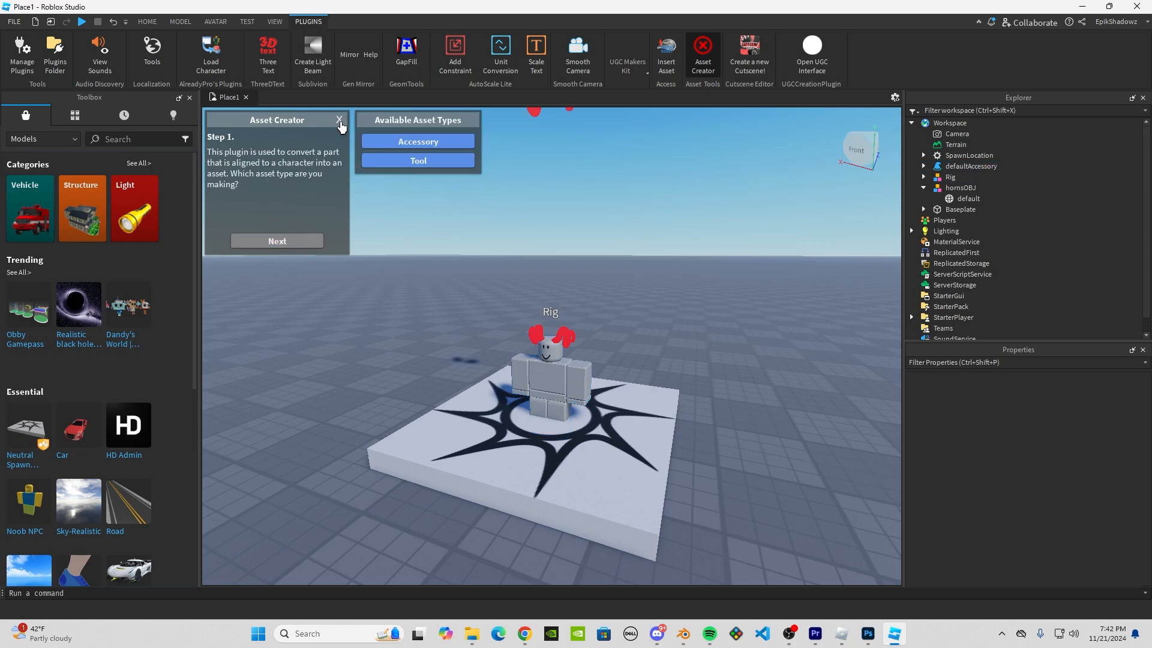
{"action": "left_click", "coordinate": [338, 120]}
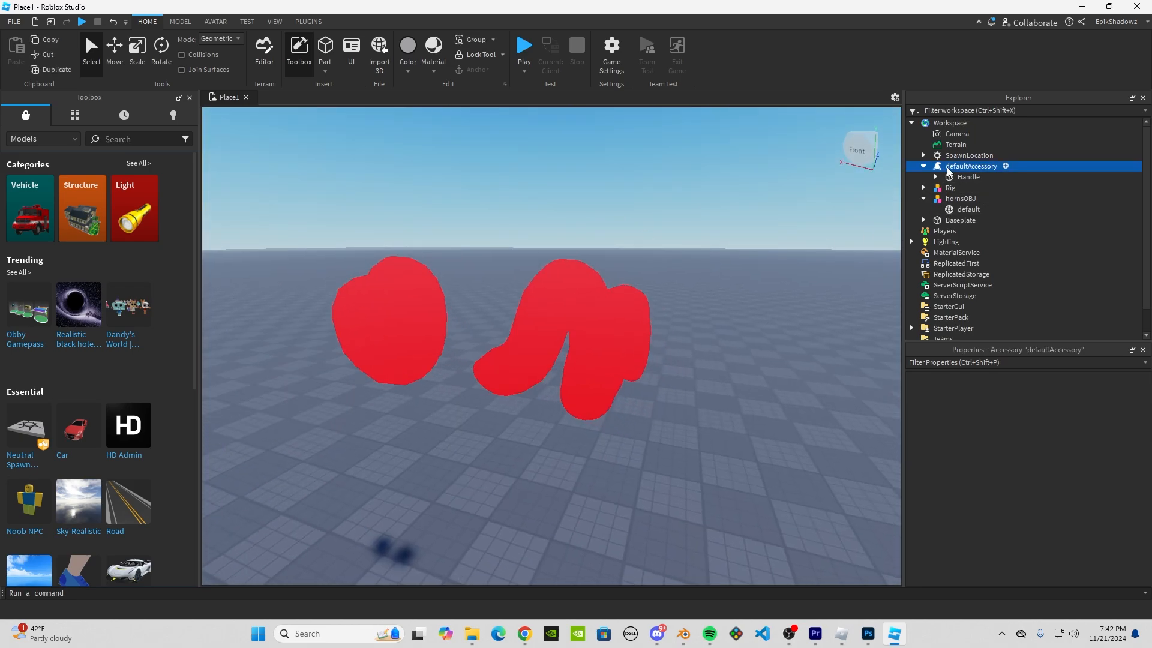
Step: Launch Make Thumbnail from the UGC Makers Kit for the horns accessory
{"action": "left_click", "coordinate": [307, 21]}
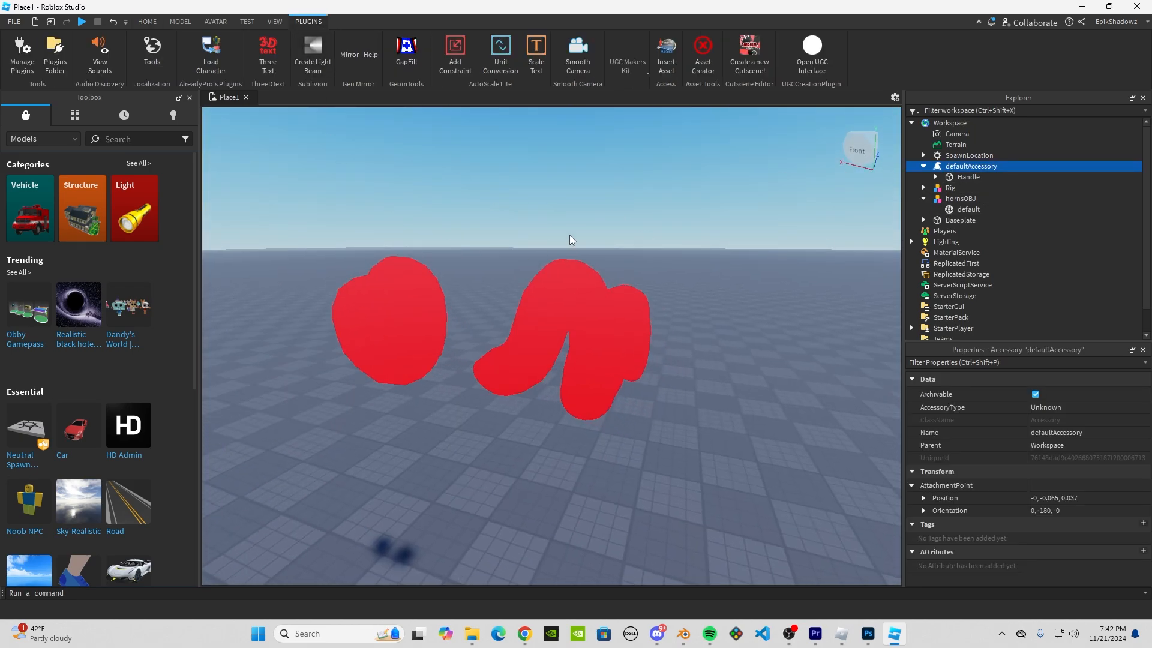
{"action": "left_click", "coordinate": [626, 56]}
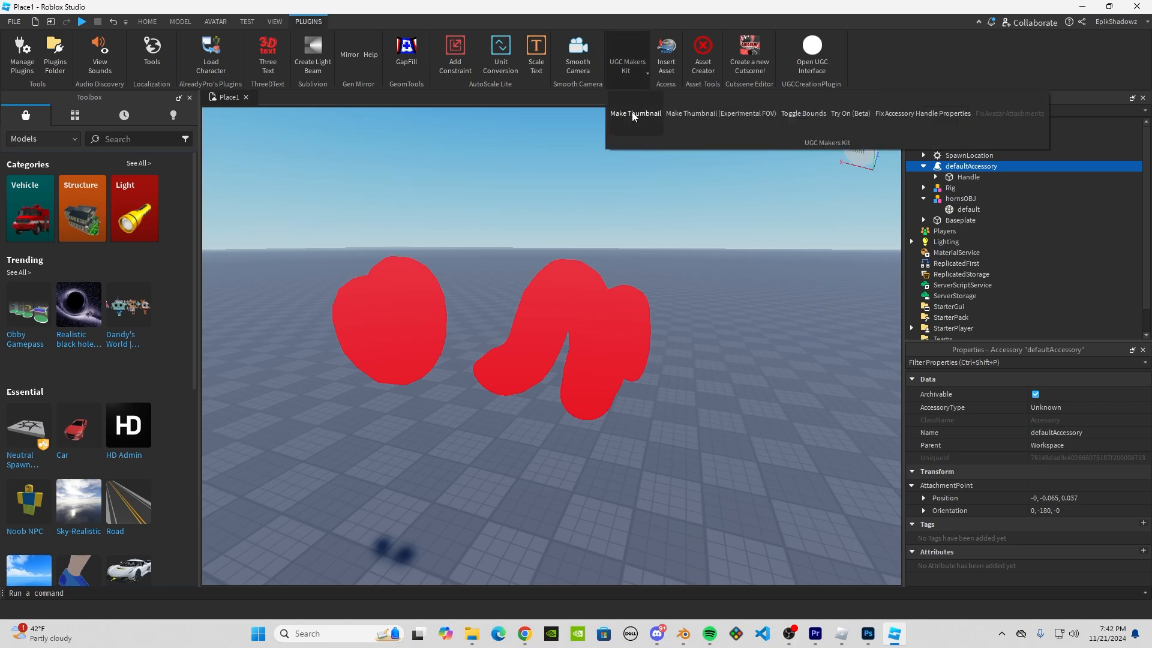
{"action": "left_click", "coordinate": [636, 113]}
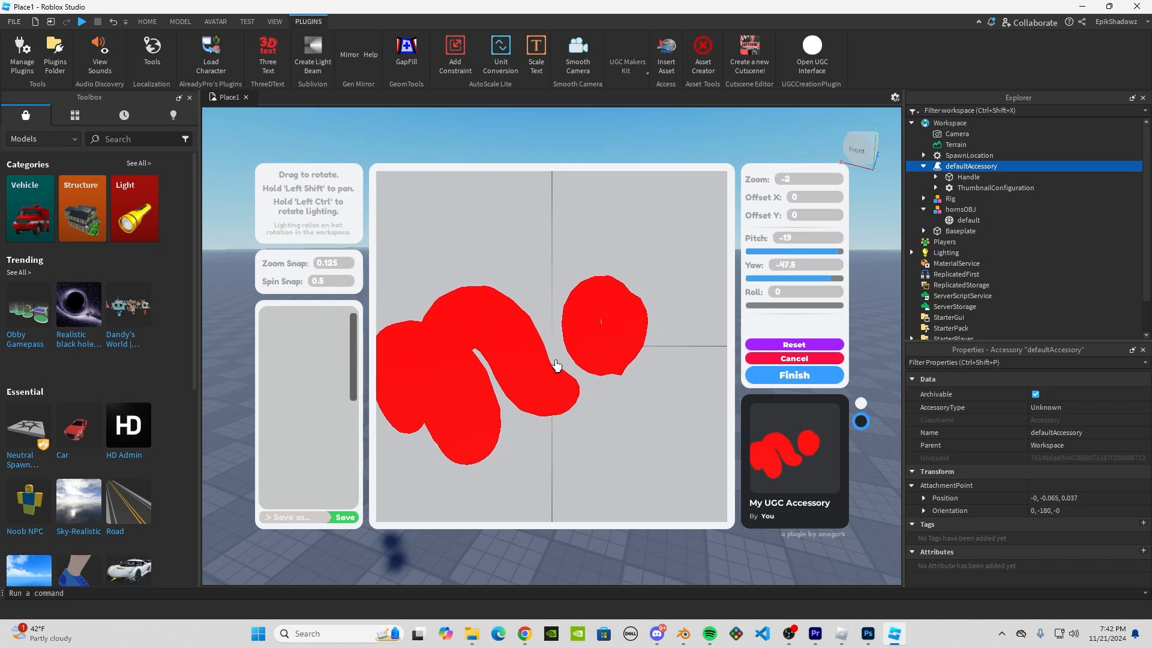
Step: Rotate the horns to an angled view and finish, adding a ThumbnailConfiguration under defaultAccessory
{"action": "left_click_drag", "start_coordinate": [555, 365], "coordinate": [606, 373]}
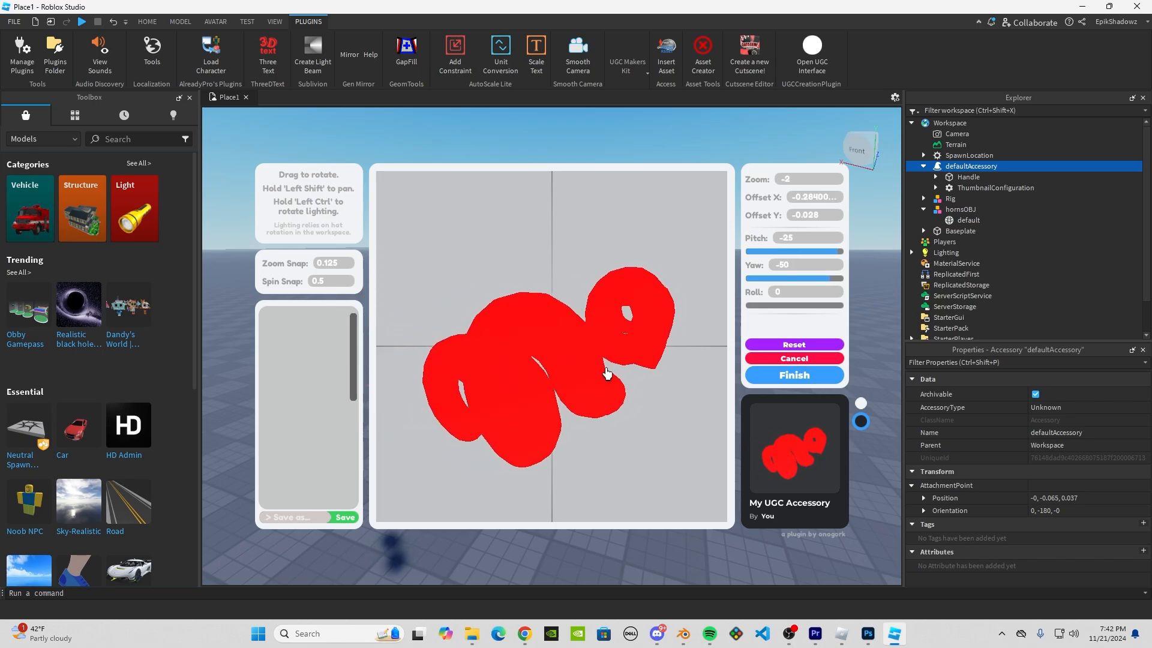
{"action": "left_click_drag", "start_coordinate": [606, 373], "coordinate": [595, 379]}
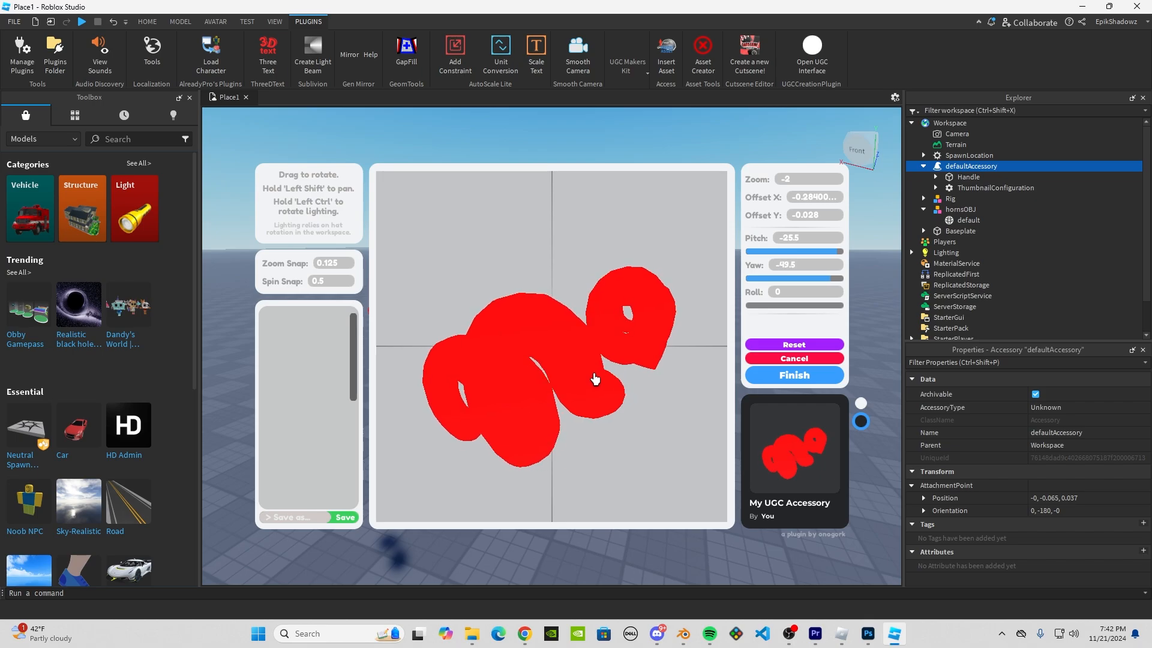
{"action": "left_click_drag", "start_coordinate": [595, 379], "coordinate": [597, 354]}
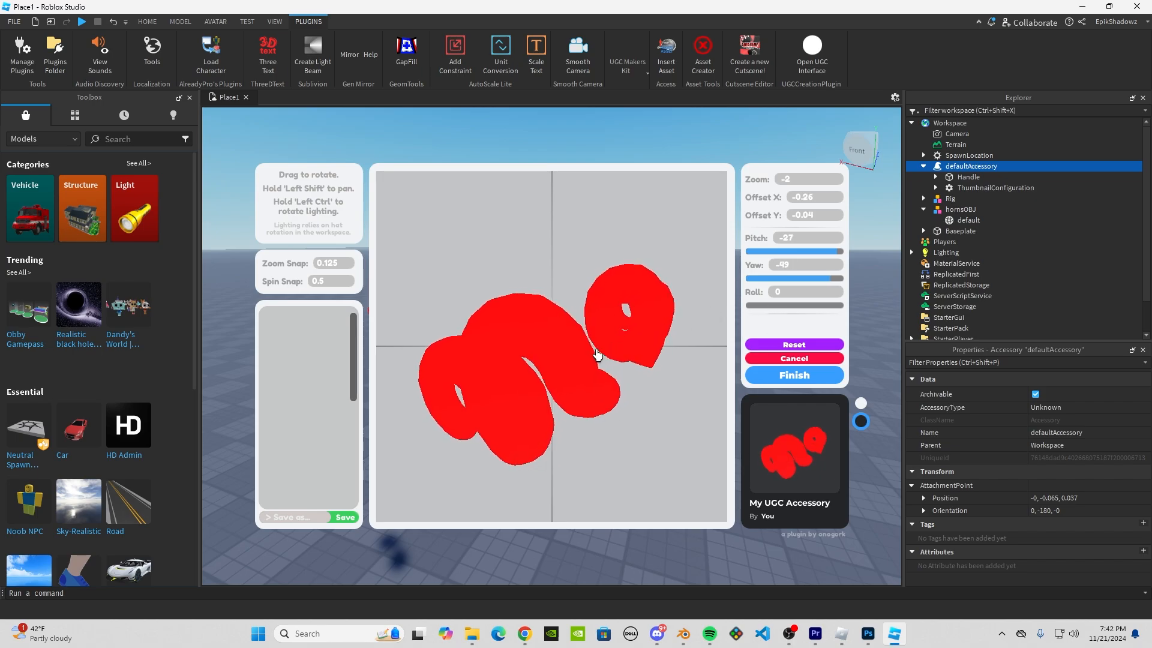
{"action": "left_click", "coordinate": [794, 375]}
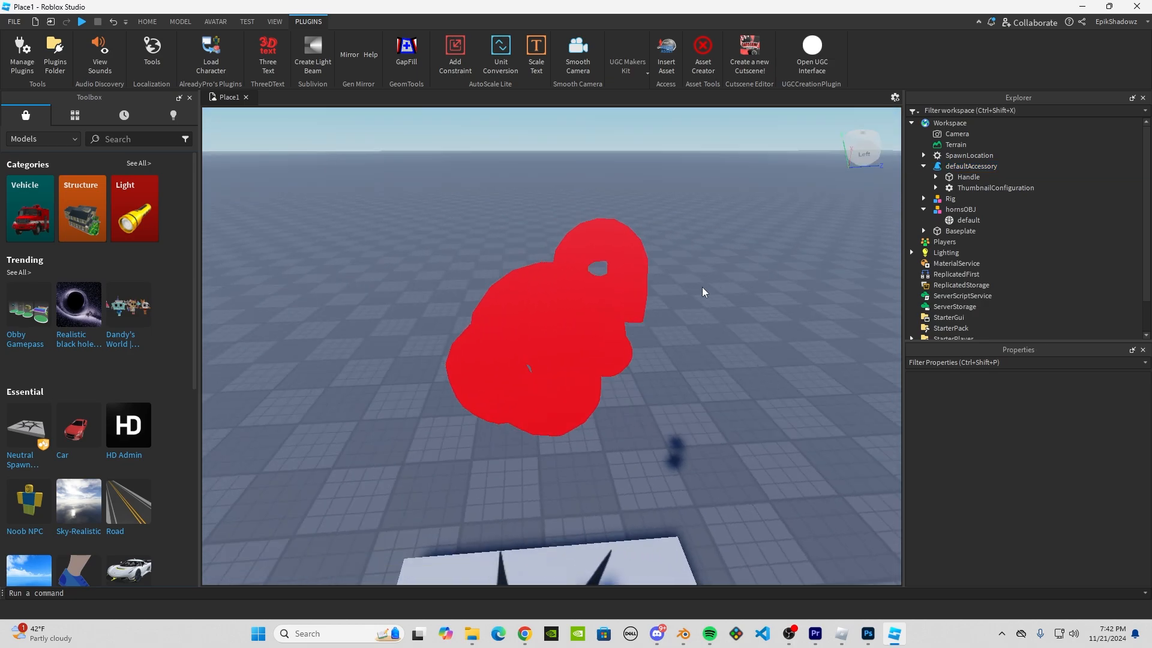
Step: Paste defaultAccessory into the Rig so it wears the horns, then bring up the accessory's upload options
{"action": "left_click", "coordinate": [950, 198]}
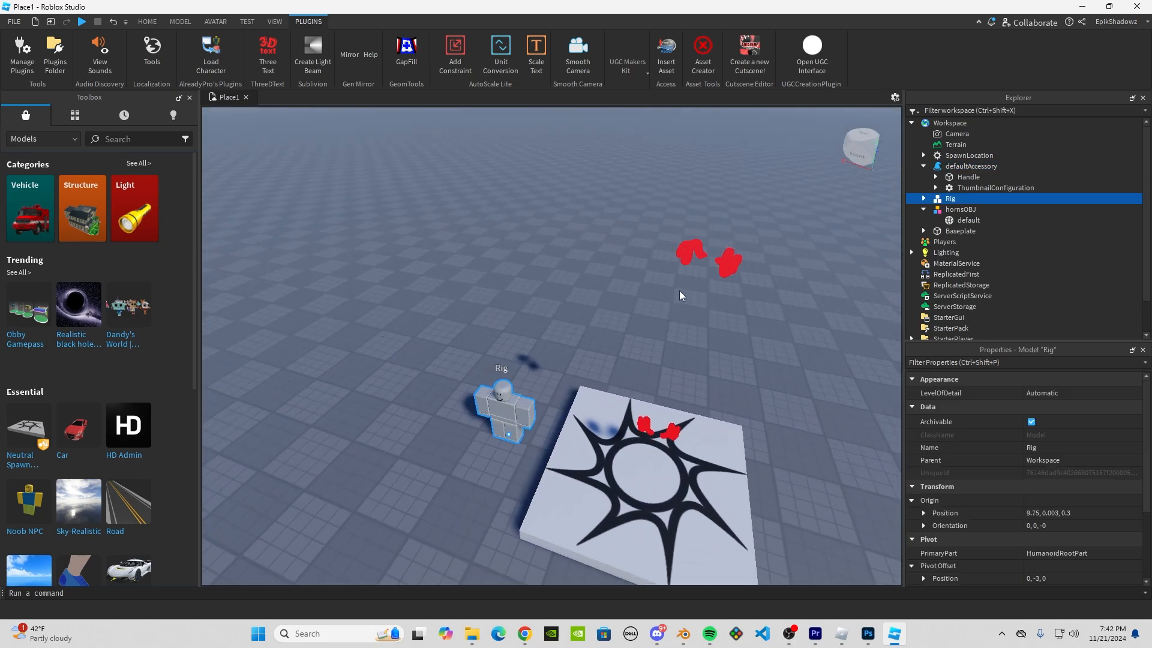
{"action": "right_click", "coordinate": [971, 166]}
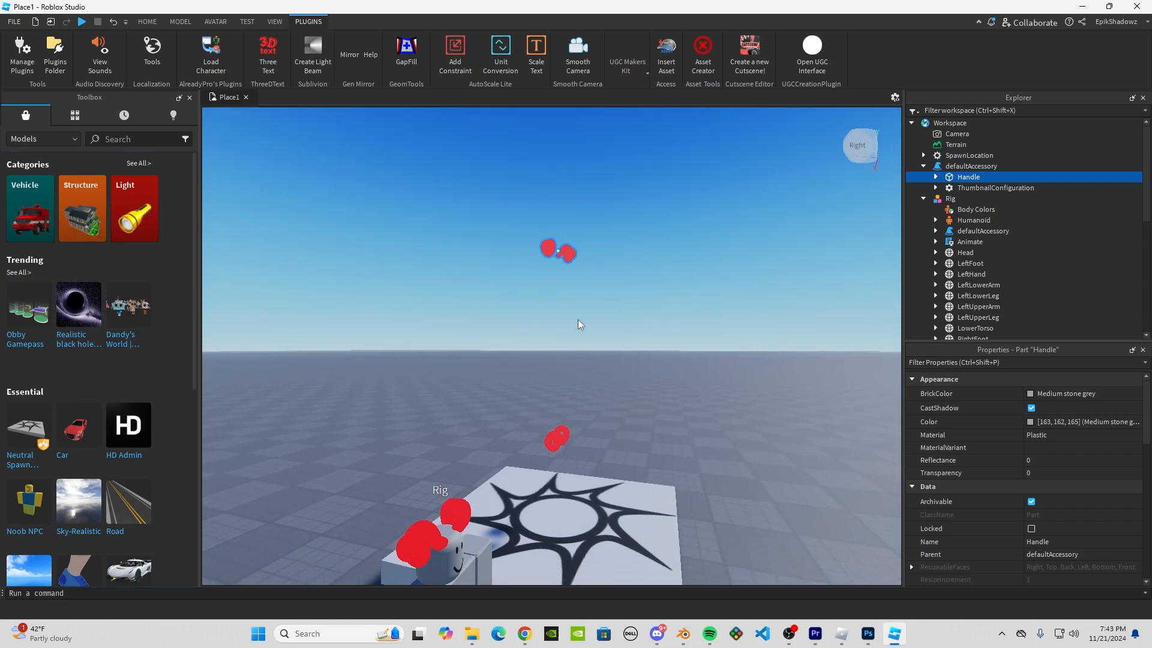
{"action": "right_click", "coordinate": [958, 165]}
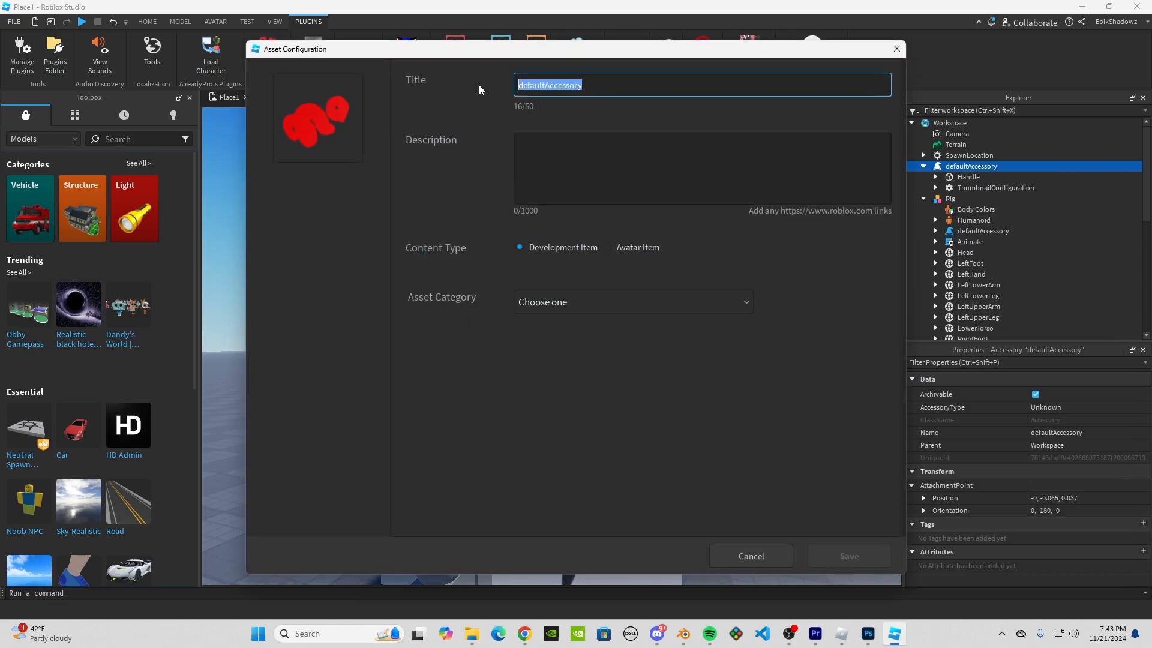
Step: Title the asset 'Red Neon Horns' with a description, as an Avatar Item in the Hat category under the clothing design group
{"action": "type", "text": "Red Neon Horns"}
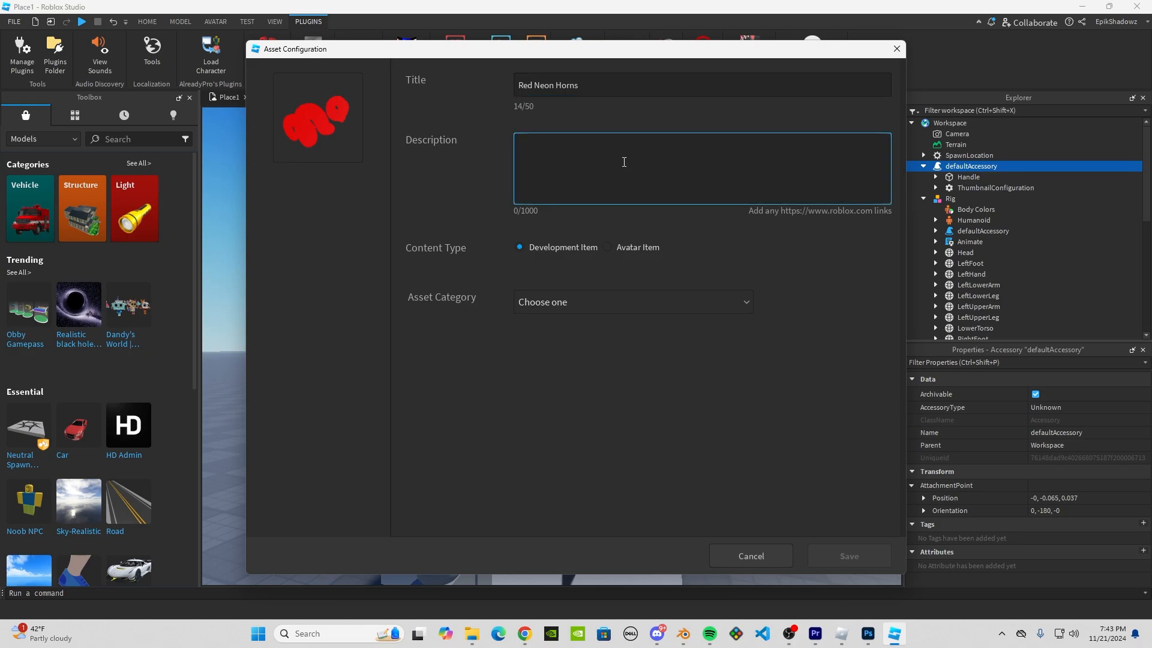
{"action": "type", "text": "..."}
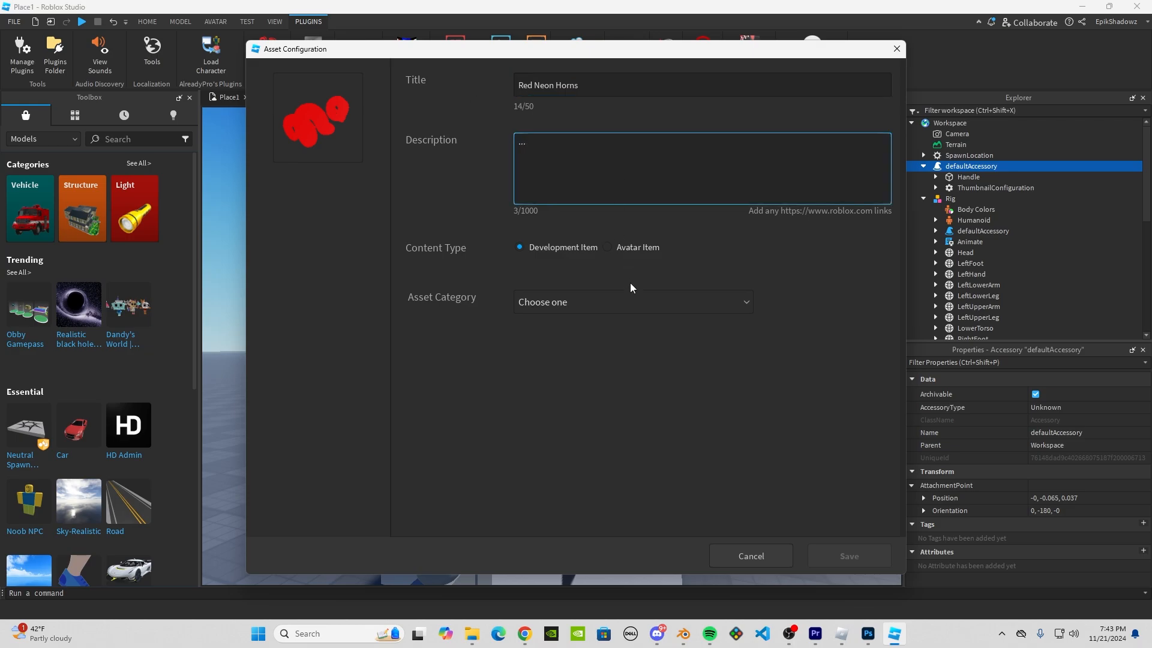
{"action": "left_click", "coordinate": [607, 247]}
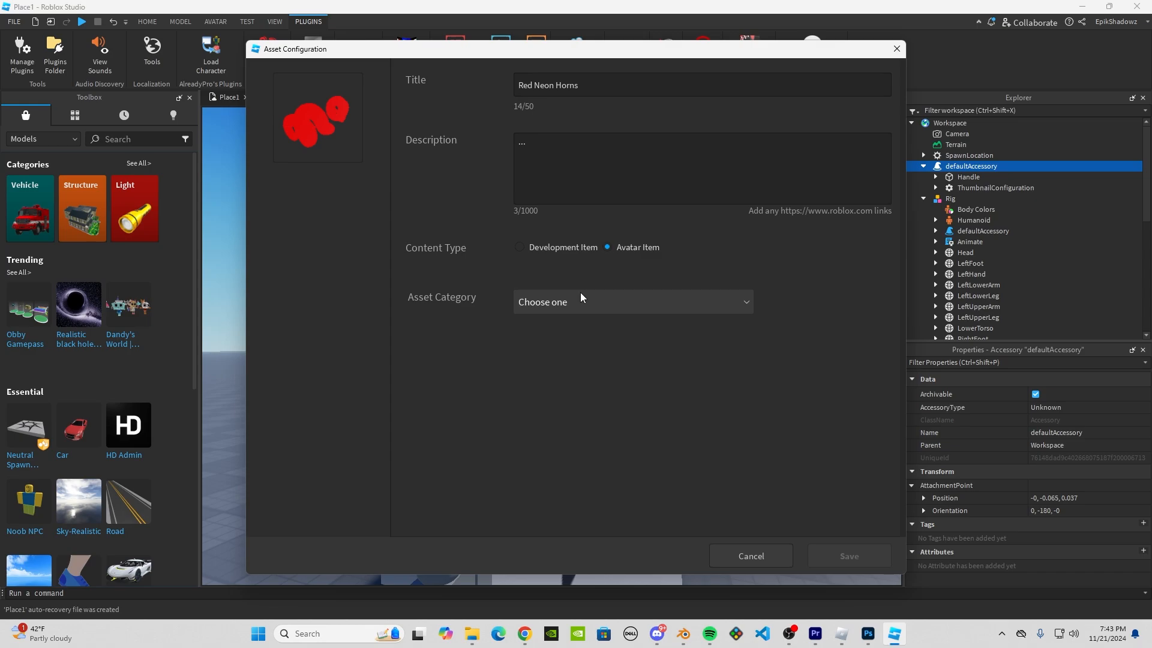
{"action": "left_click", "coordinate": [634, 302]}
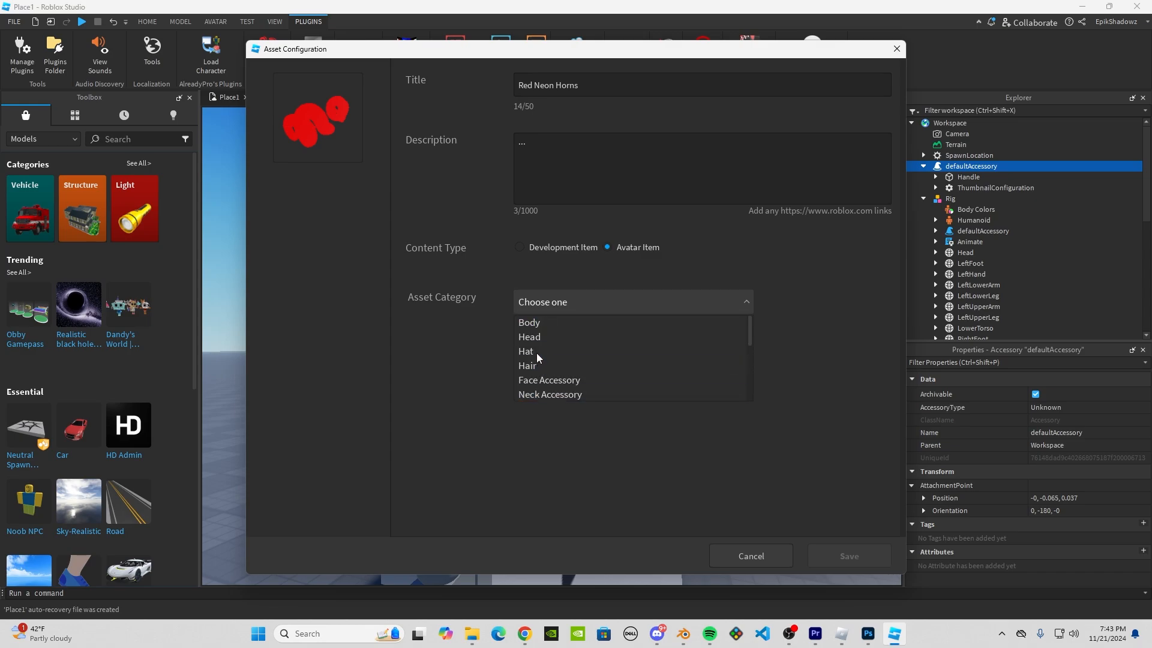
{"action": "left_click", "coordinate": [525, 350]}
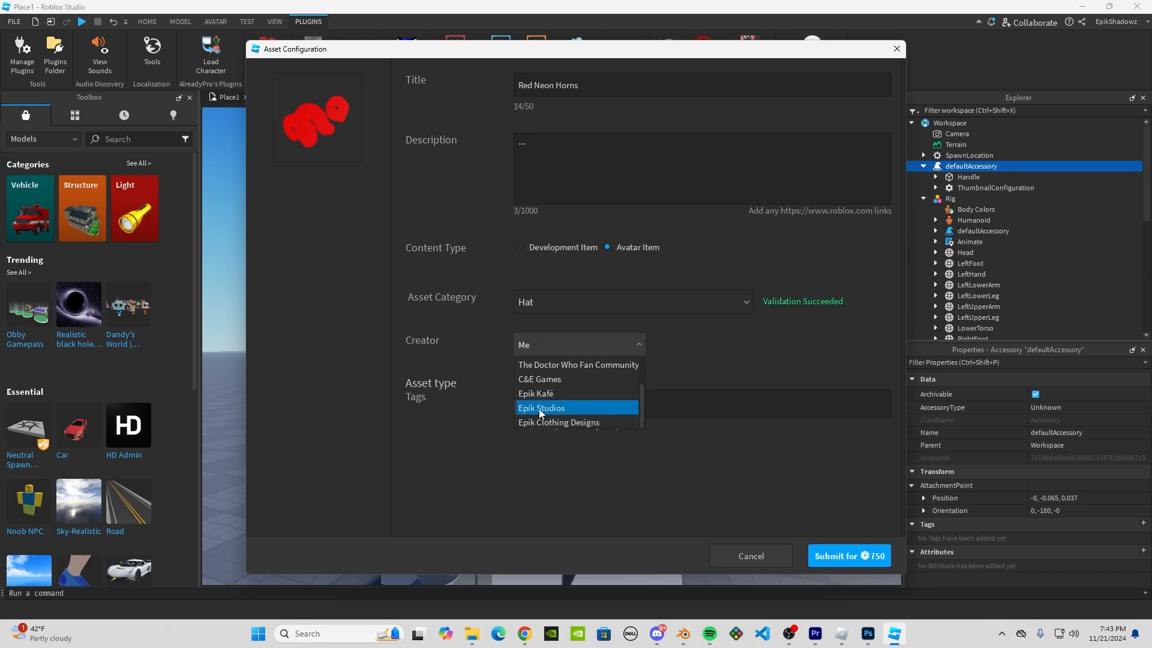
{"action": "left_click", "coordinate": [560, 422]}
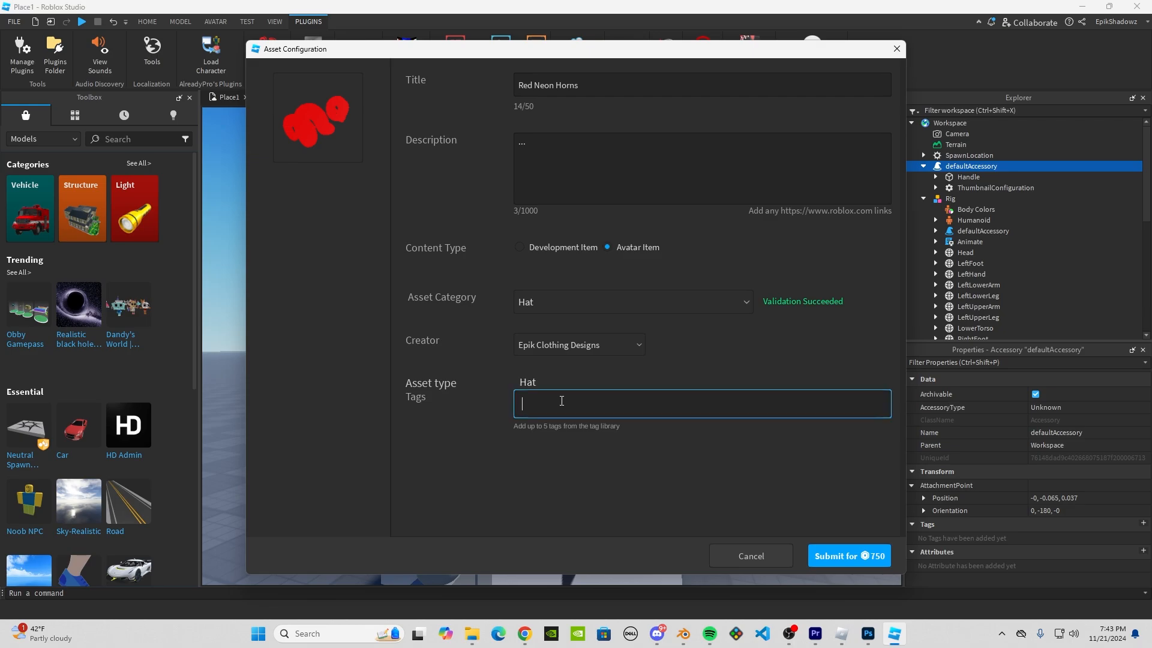
Step: Tag the asset Neon, Red and Horns, then cancel and discard the details unsubmitted
{"action": "type", "text": "neon"}
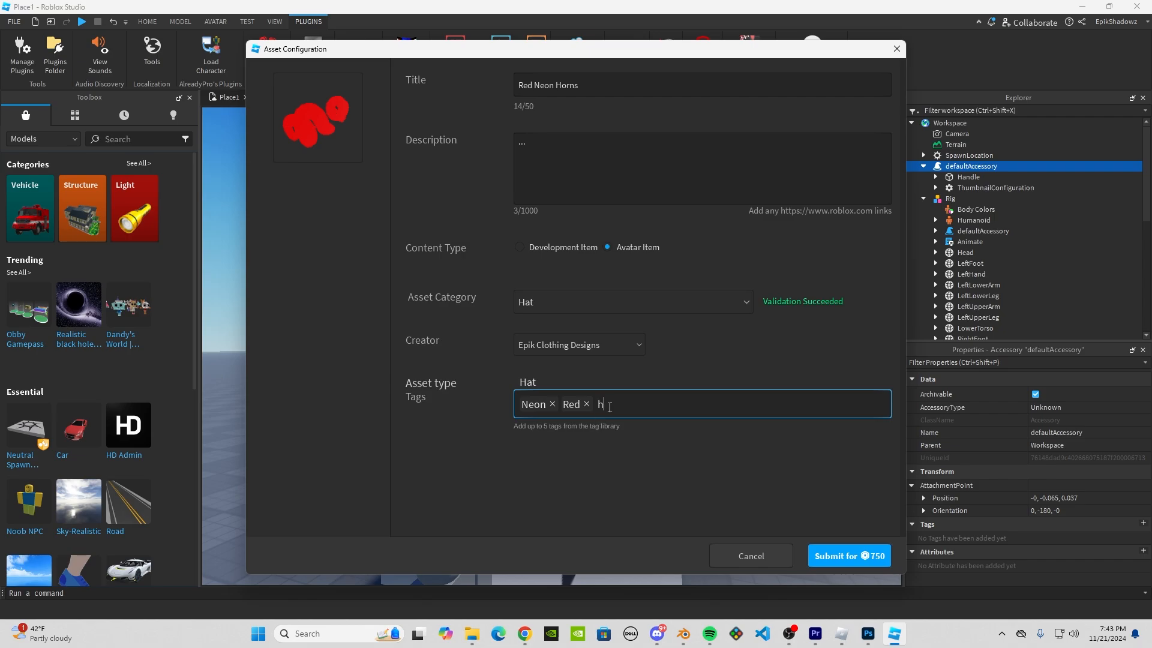
{"action": "type", "text": "orns ×"}
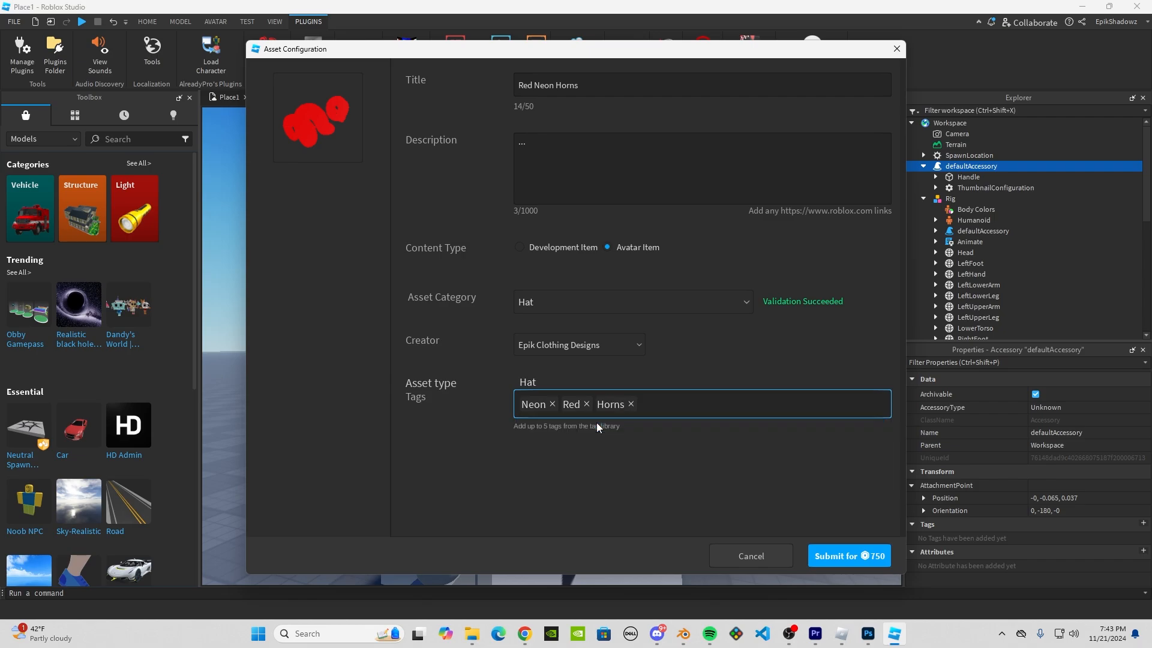
{"action": "left_click", "coordinate": [720, 368]}
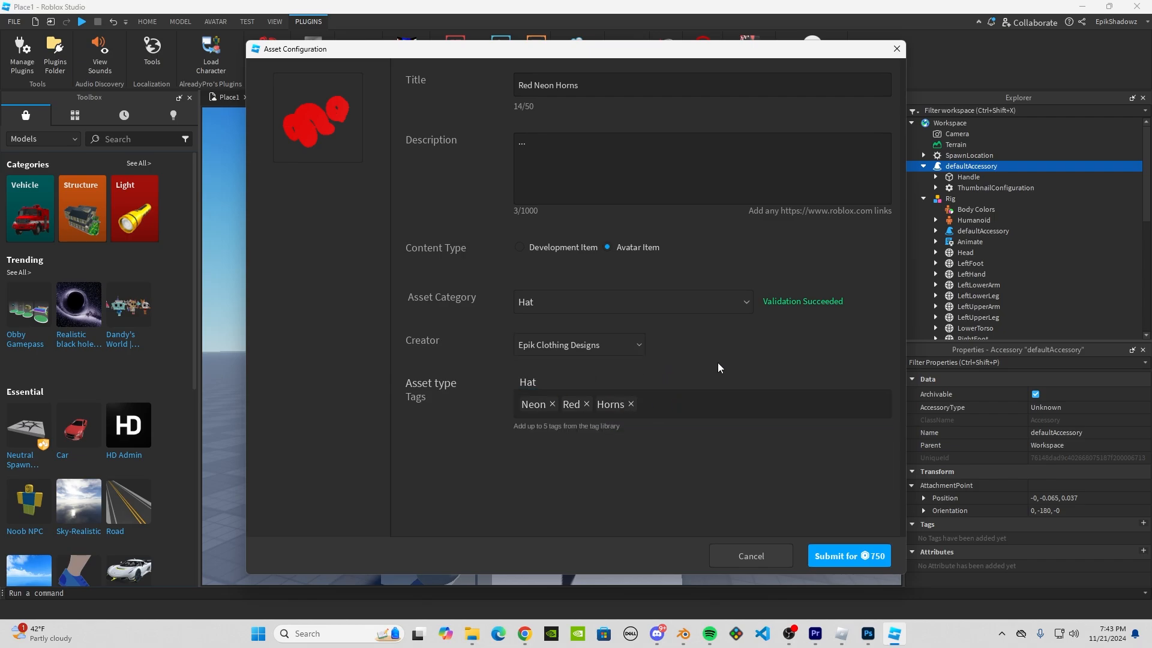
{"action": "left_click", "coordinate": [645, 403]}
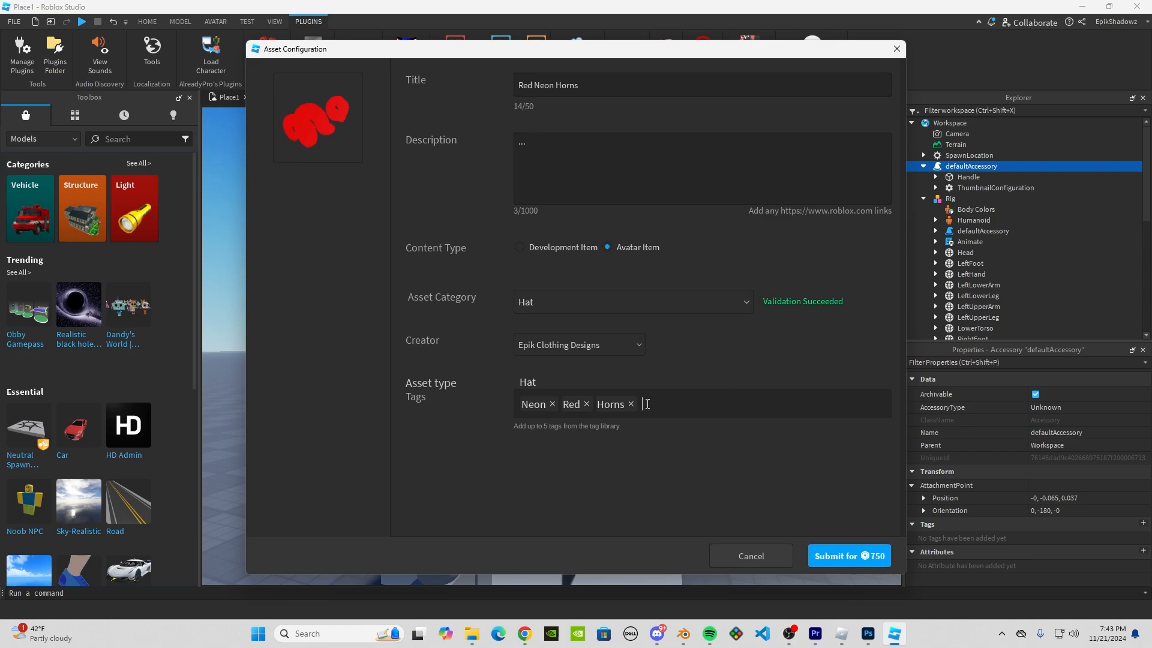
{"action": "mouse_move", "coordinate": [829, 489]}
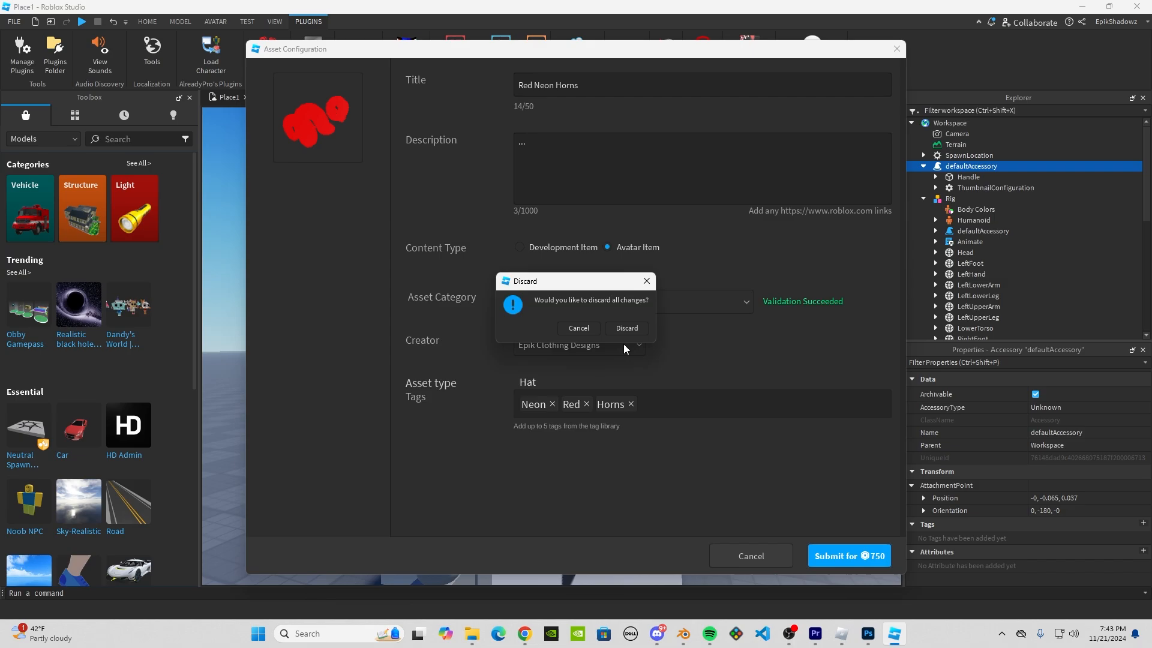
{"action": "left_click", "coordinate": [627, 328]}
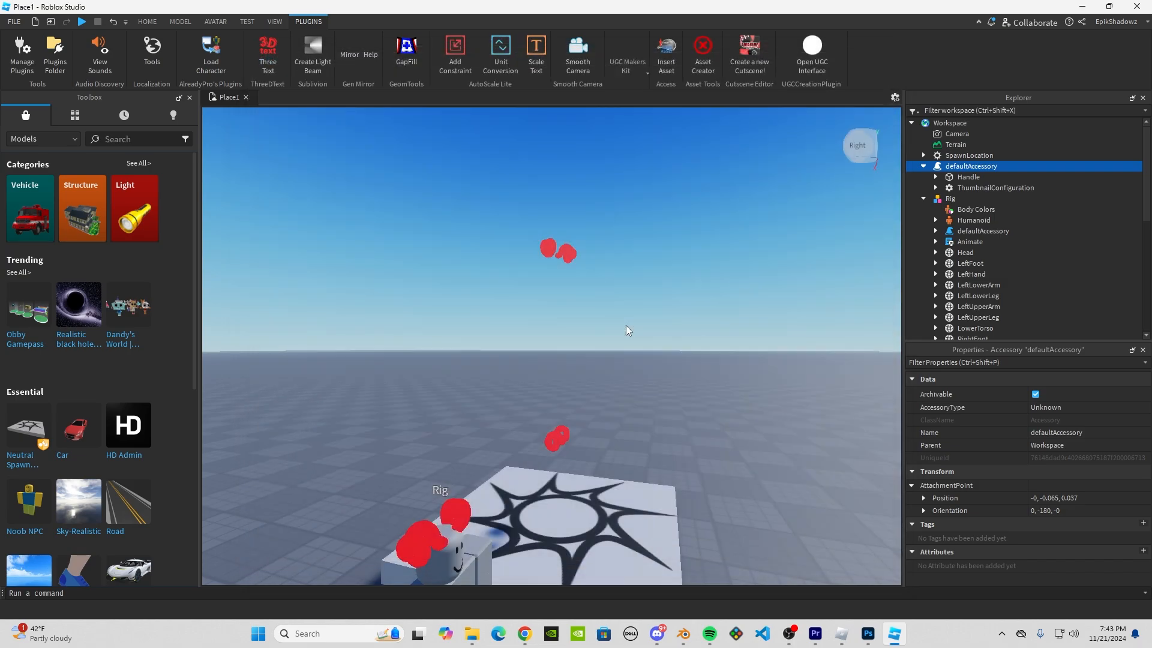
{"action": "mouse_move", "coordinate": [1097, 49]}
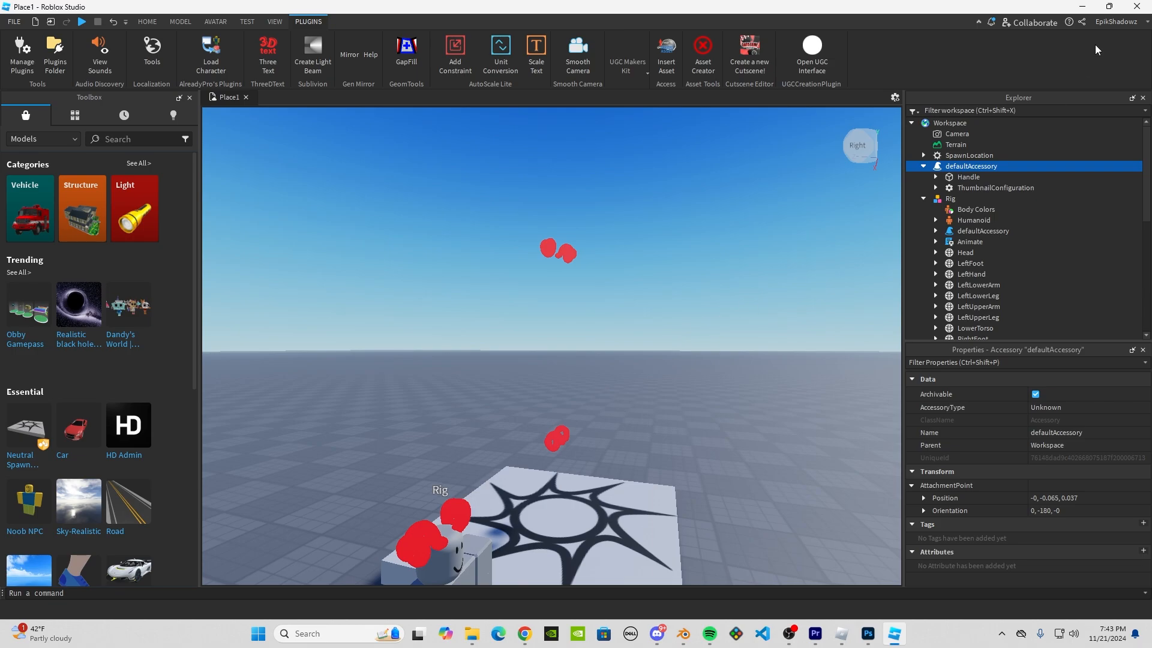